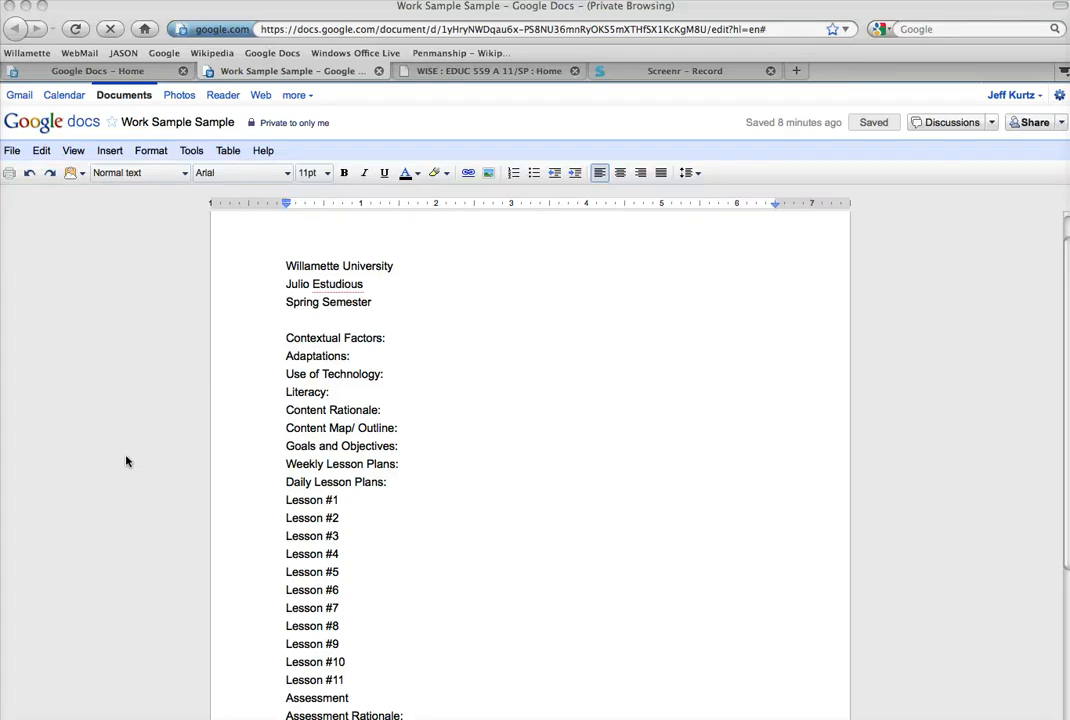
mouse_move(220, 256)
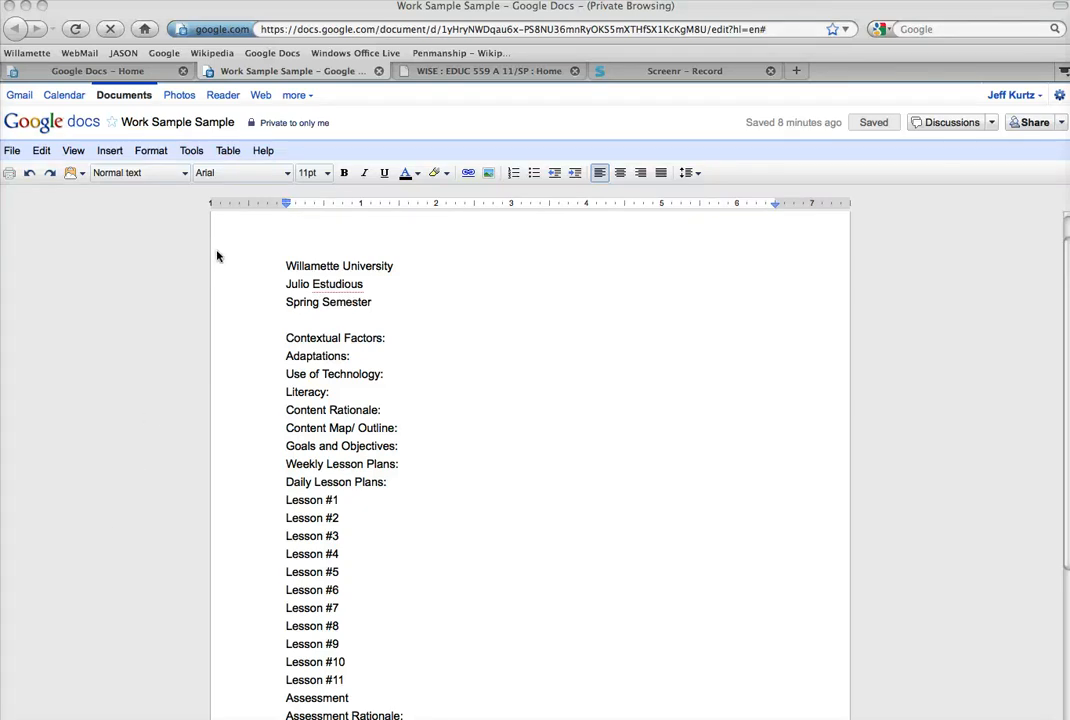
mouse_move(188, 210)
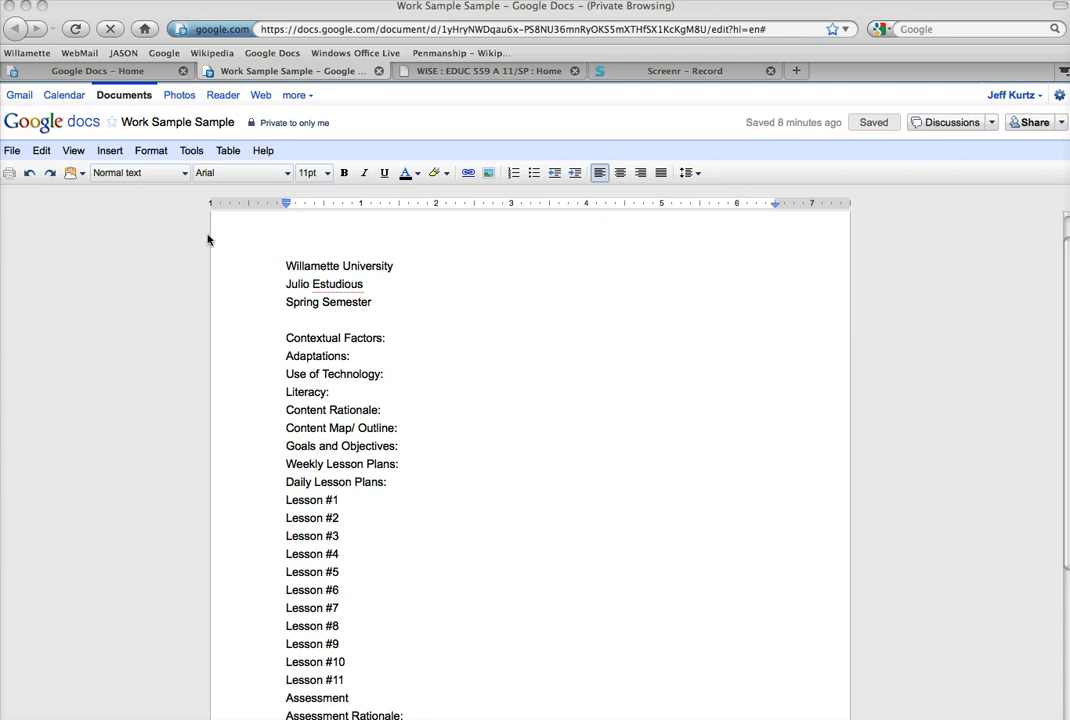
mouse_move(224, 168)
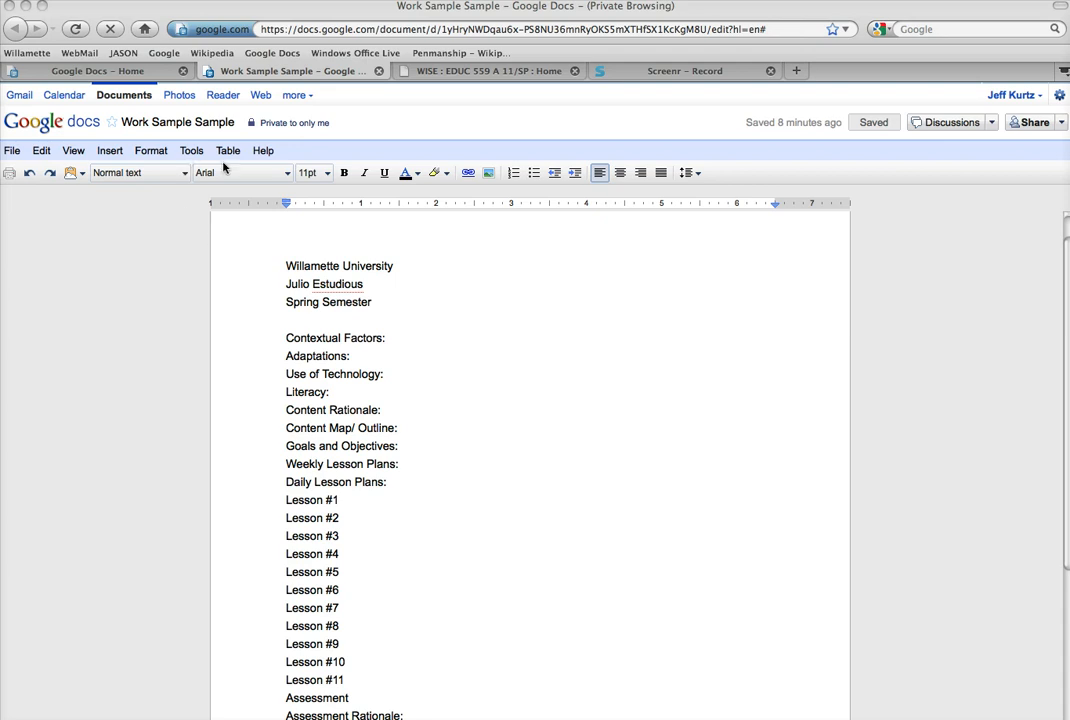
mouse_move(156, 200)
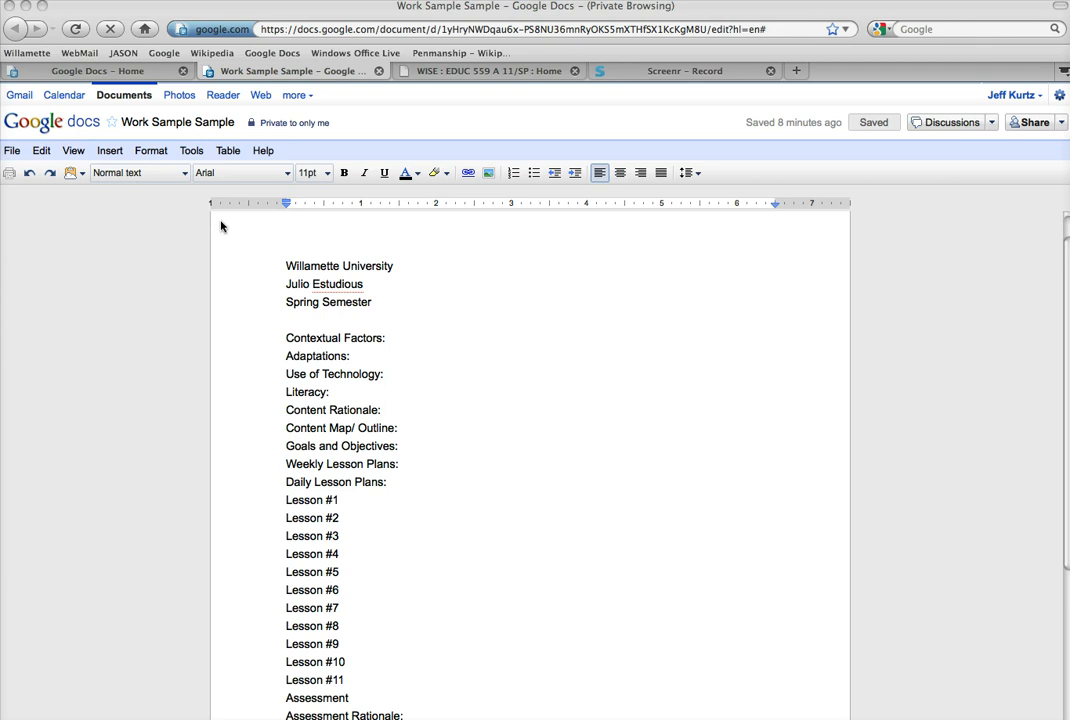
mouse_move(228, 206)
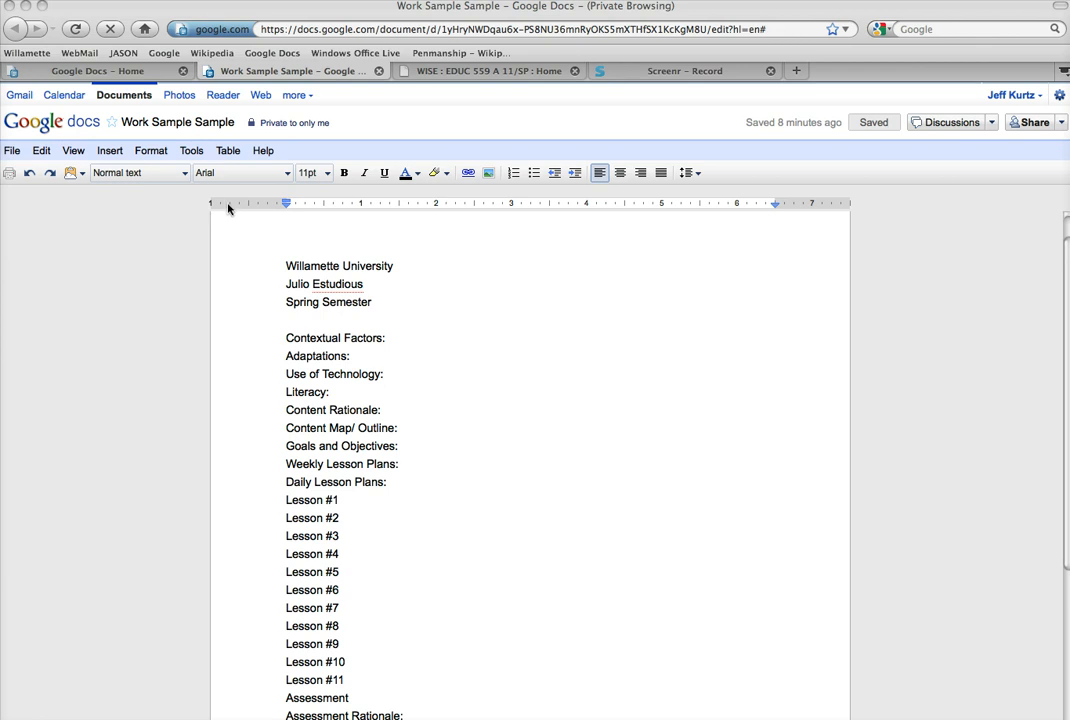
mouse_move(250, 224)
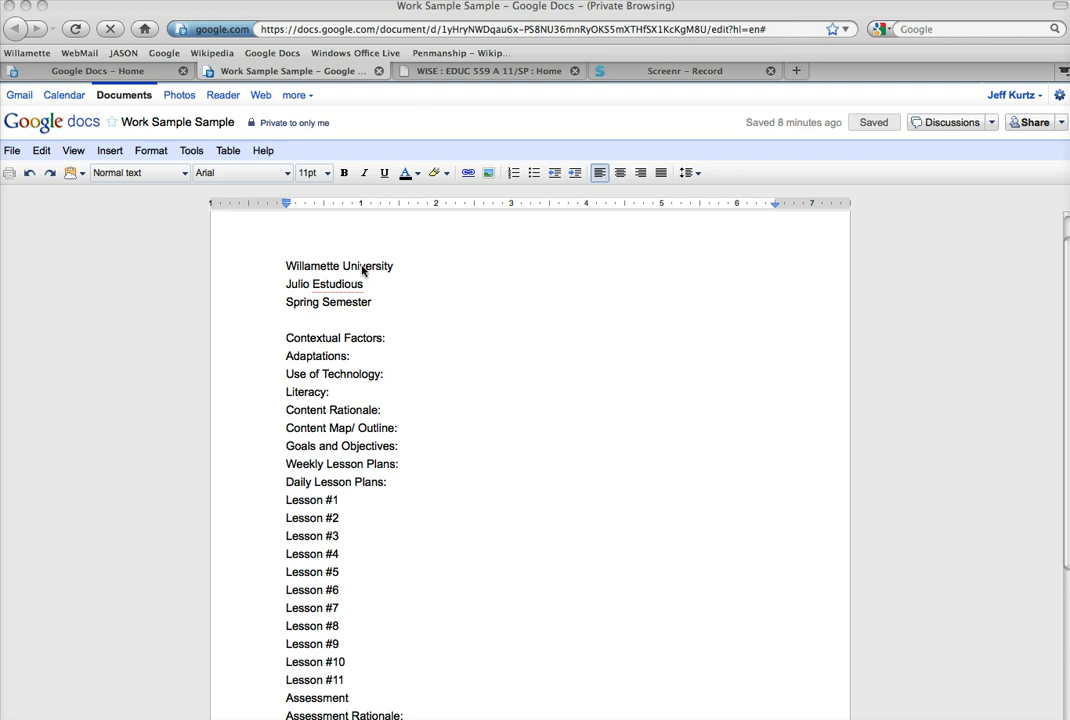
mouse_move(288, 278)
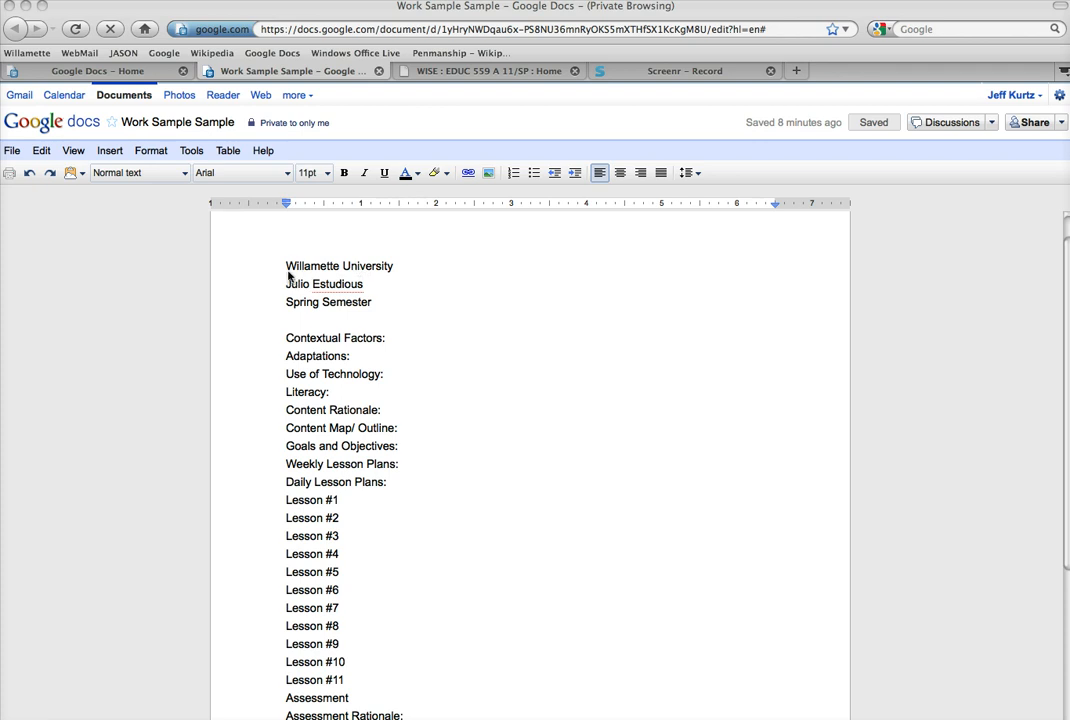
mouse_move(344, 266)
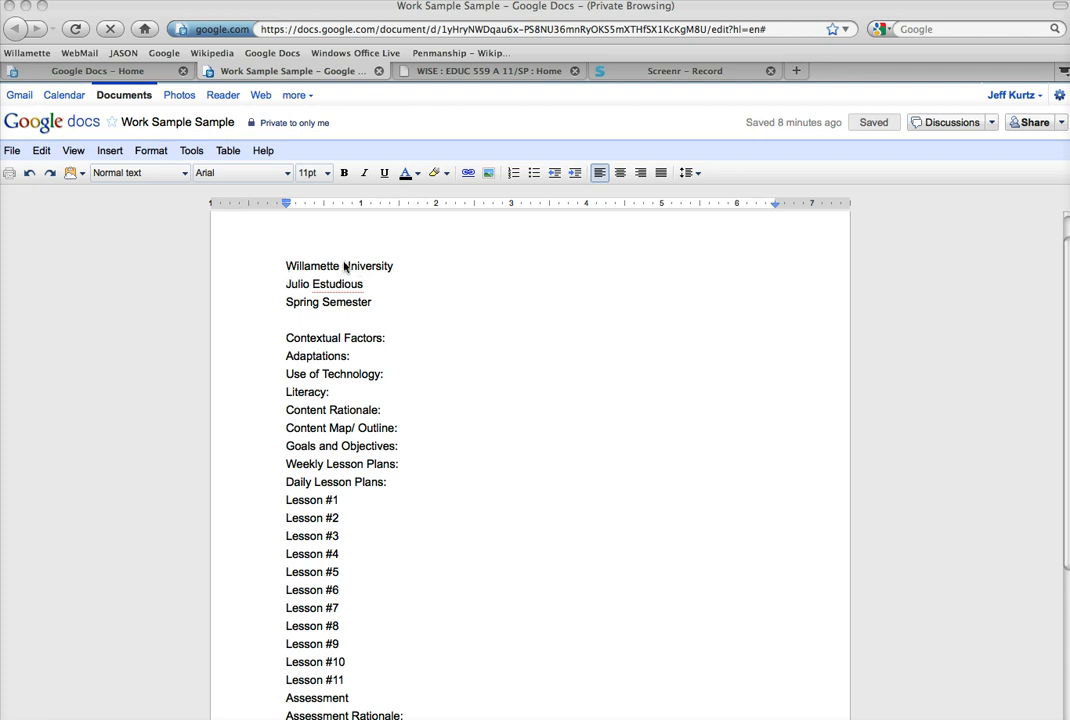
mouse_move(314, 490)
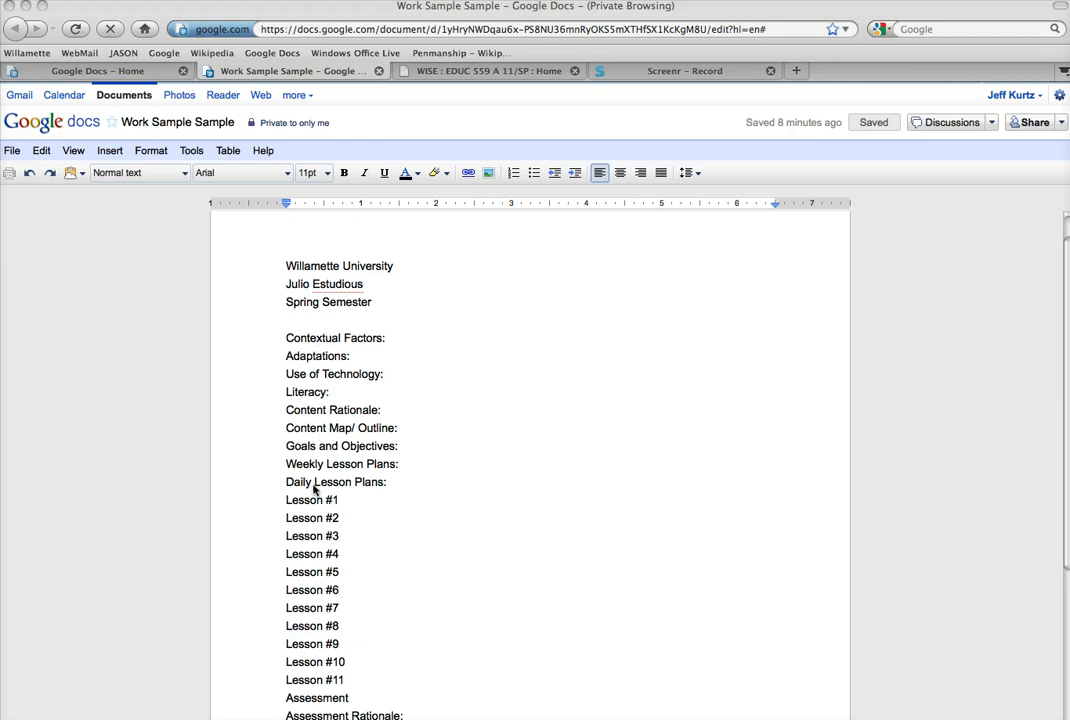
mouse_move(316, 336)
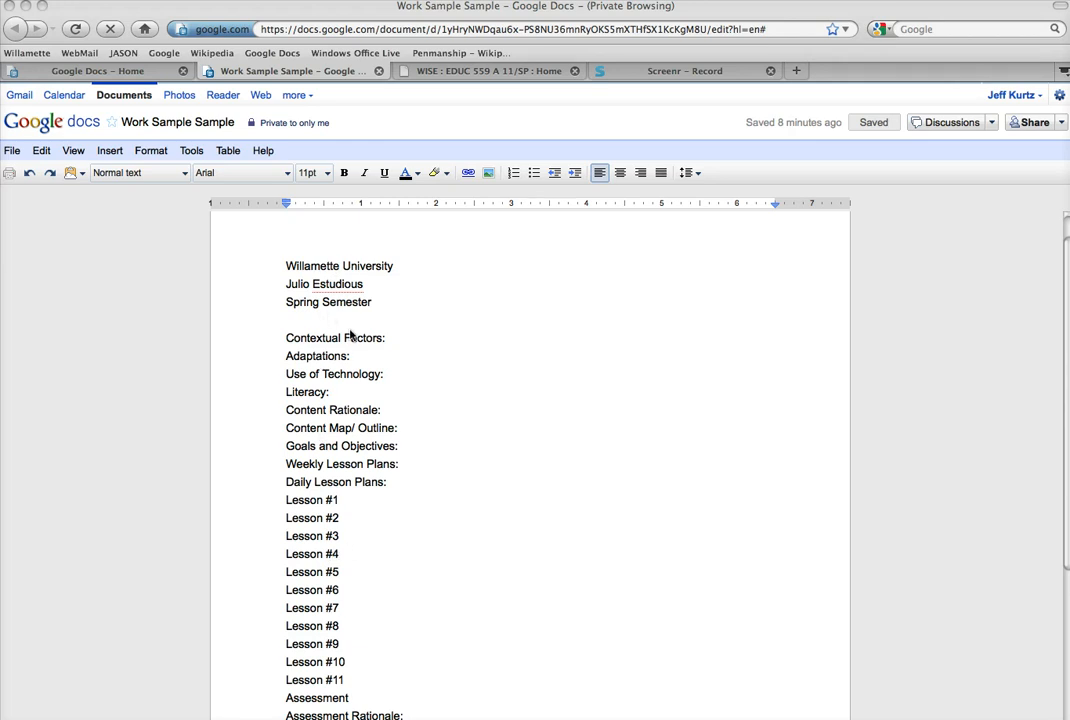
mouse_move(318, 300)
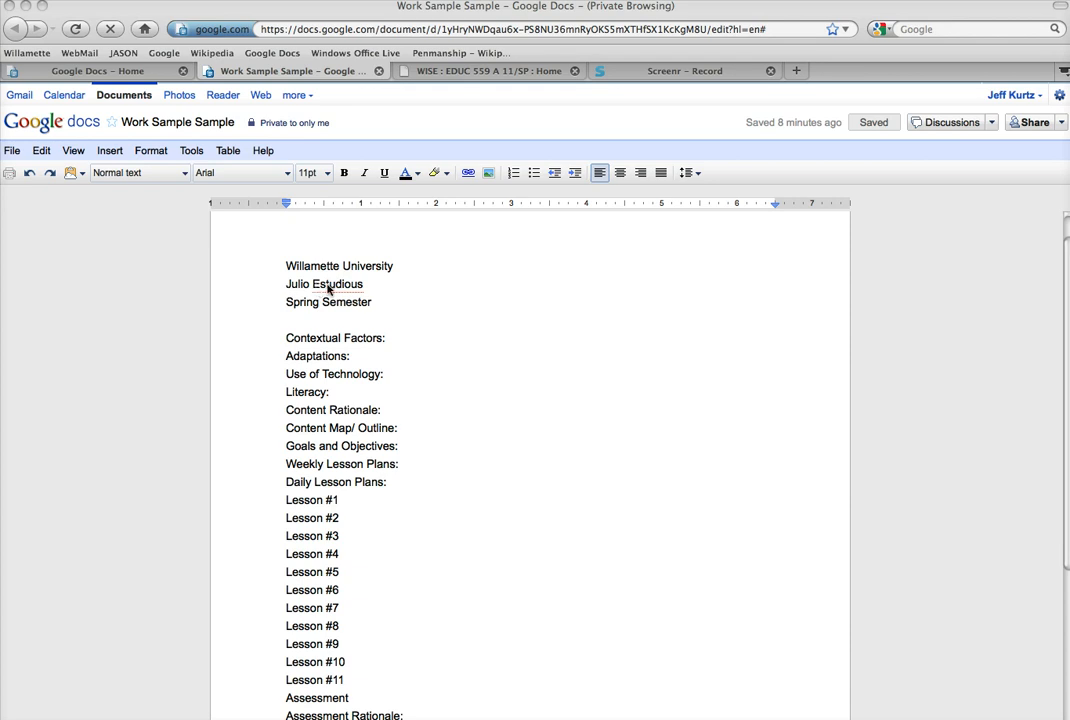
mouse_move(364, 296)
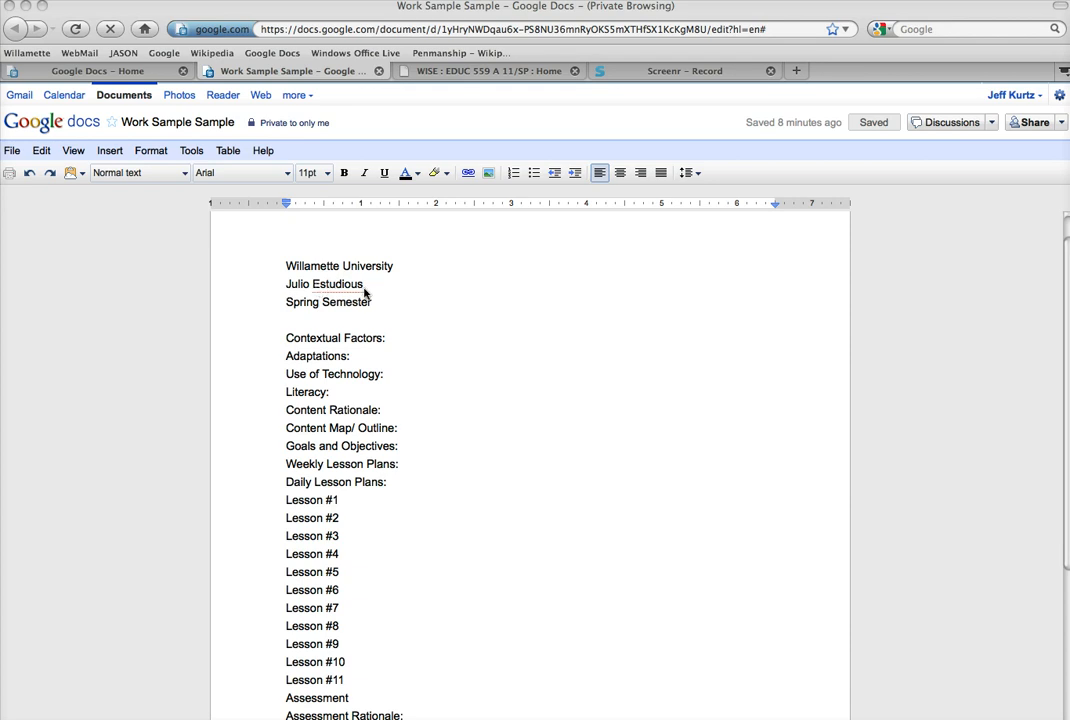
mouse_move(362, 310)
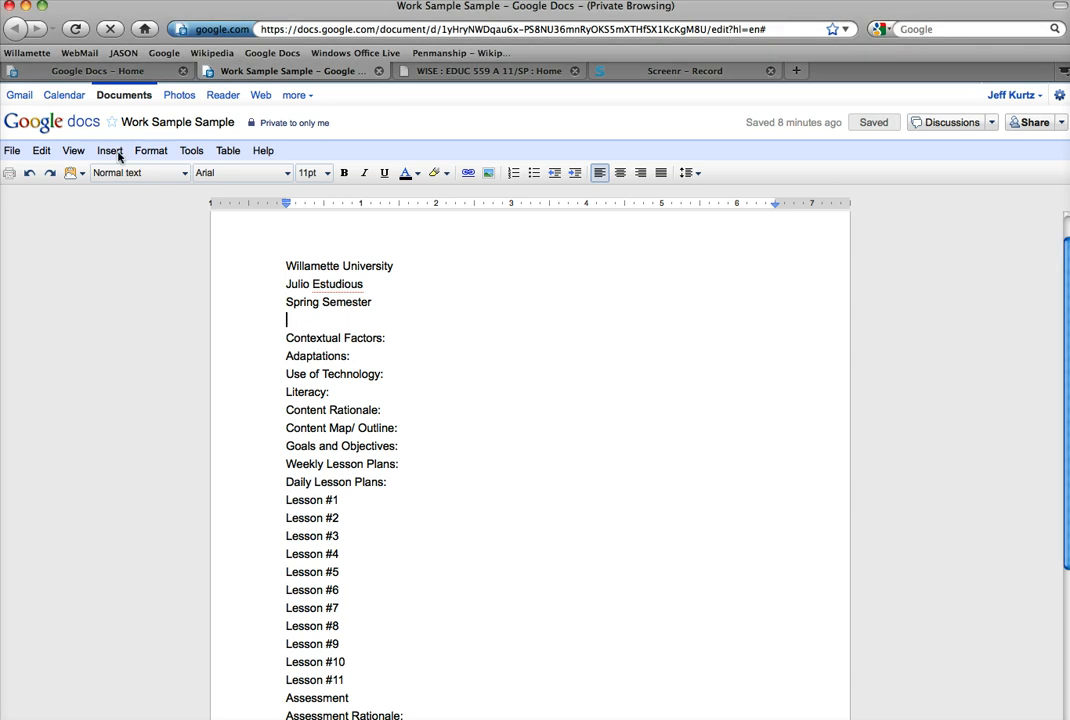
- Insert a horizontal line under the Spring Semester header and move the caret into Contextual Factors
left_click(108, 150)
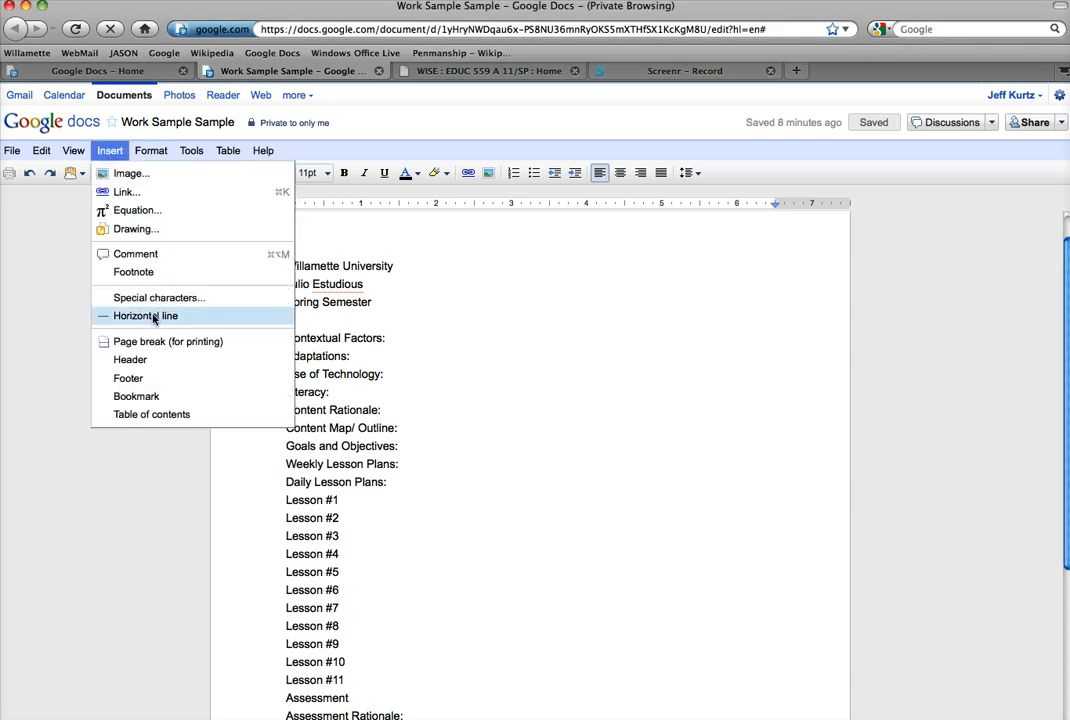
left_click(146, 316)
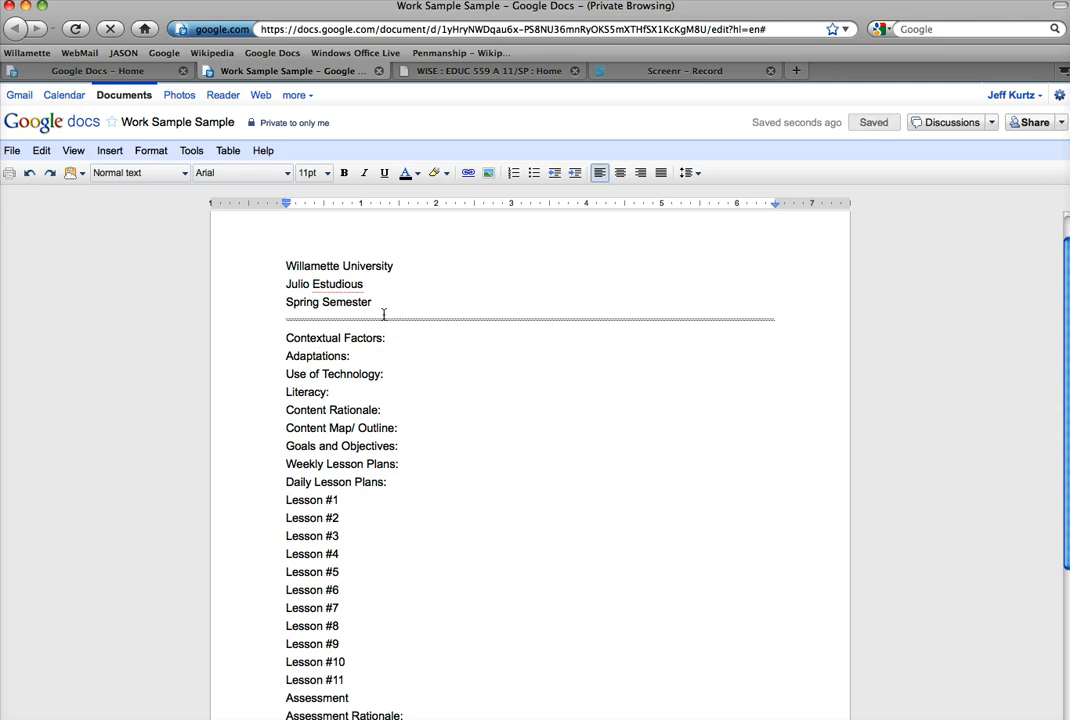
mouse_move(400, 390)
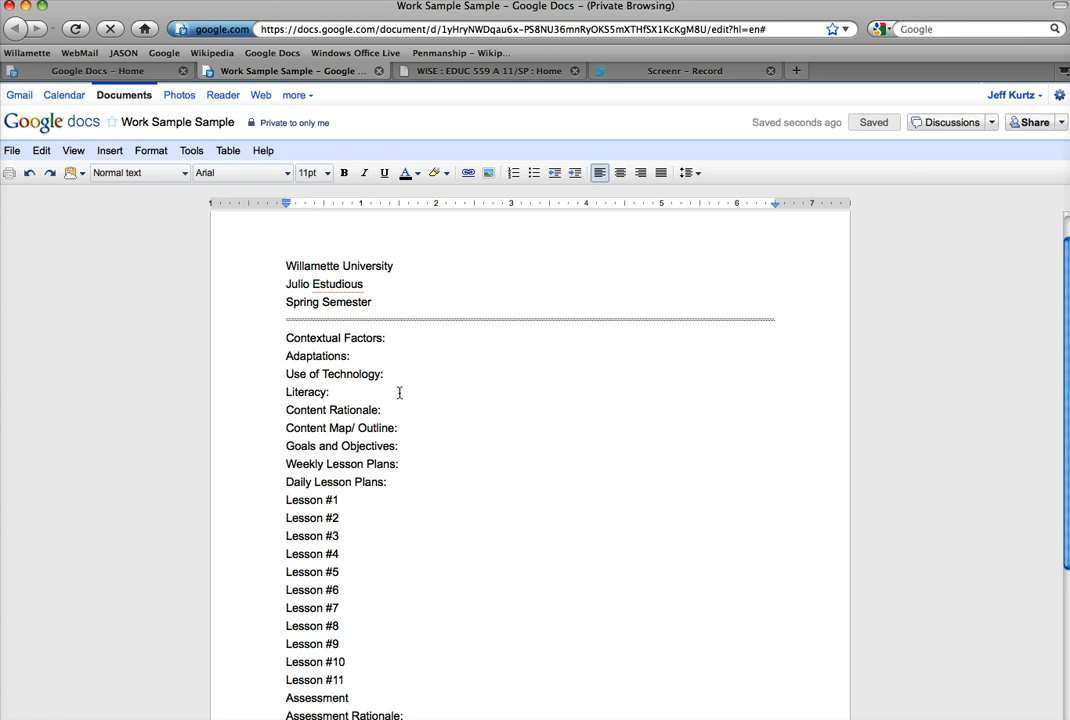
mouse_move(340, 352)
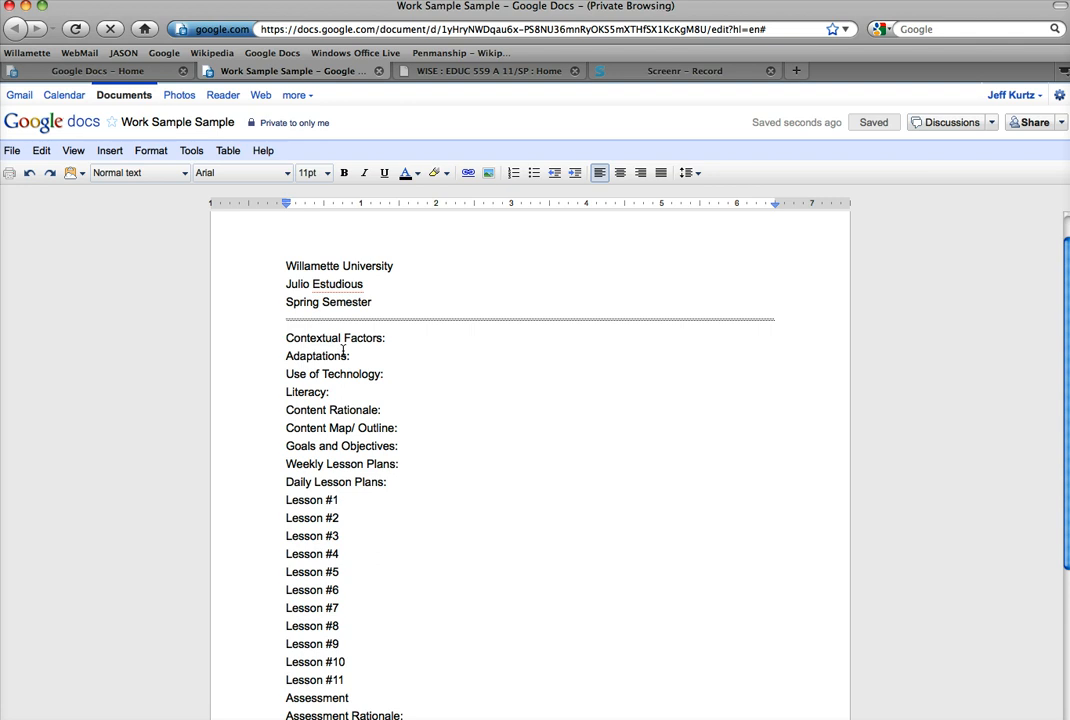
left_click(332, 336)
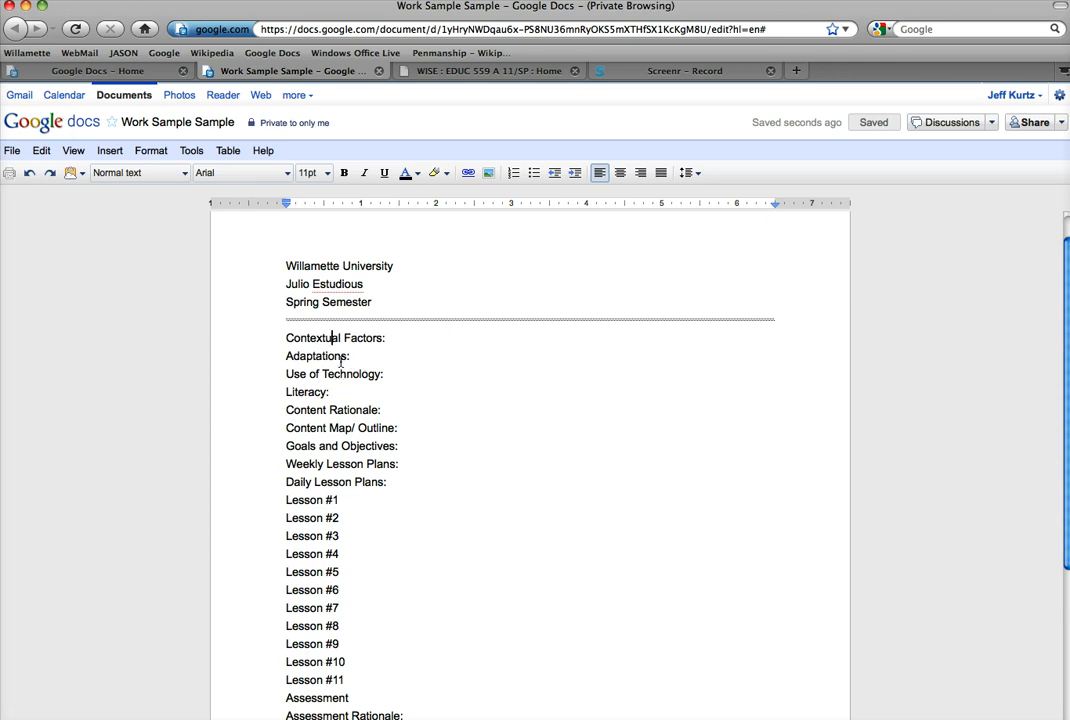
mouse_move(344, 518)
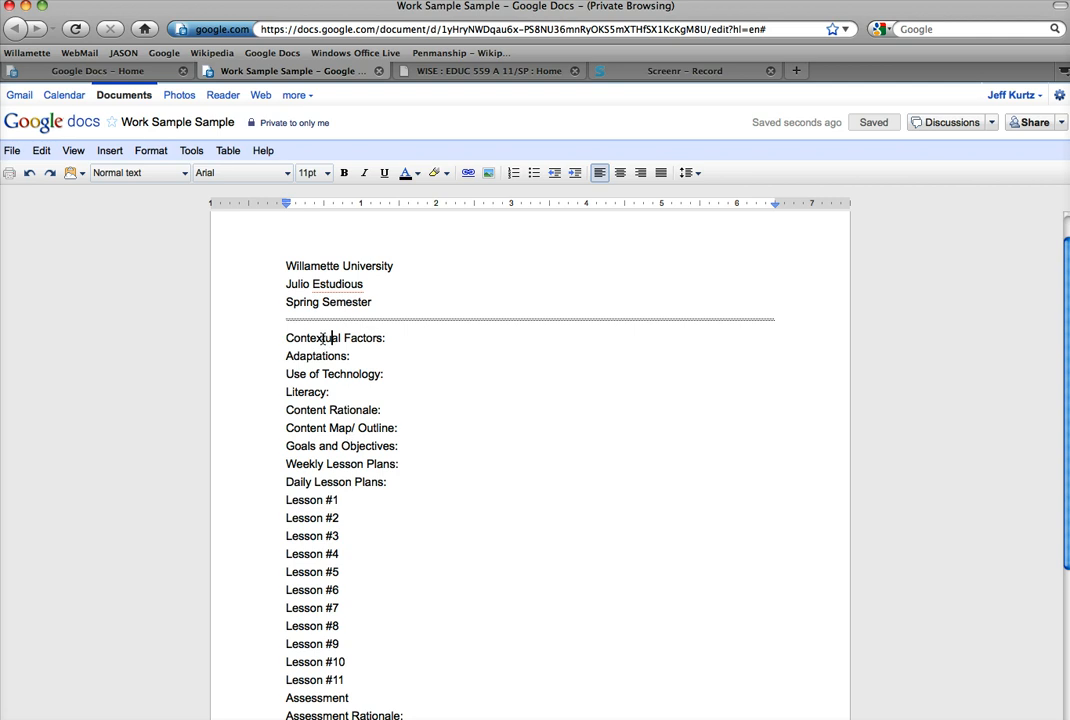
- Style Contextual Factors as Heading 2 after first trying Heading 1
left_click(134, 172)
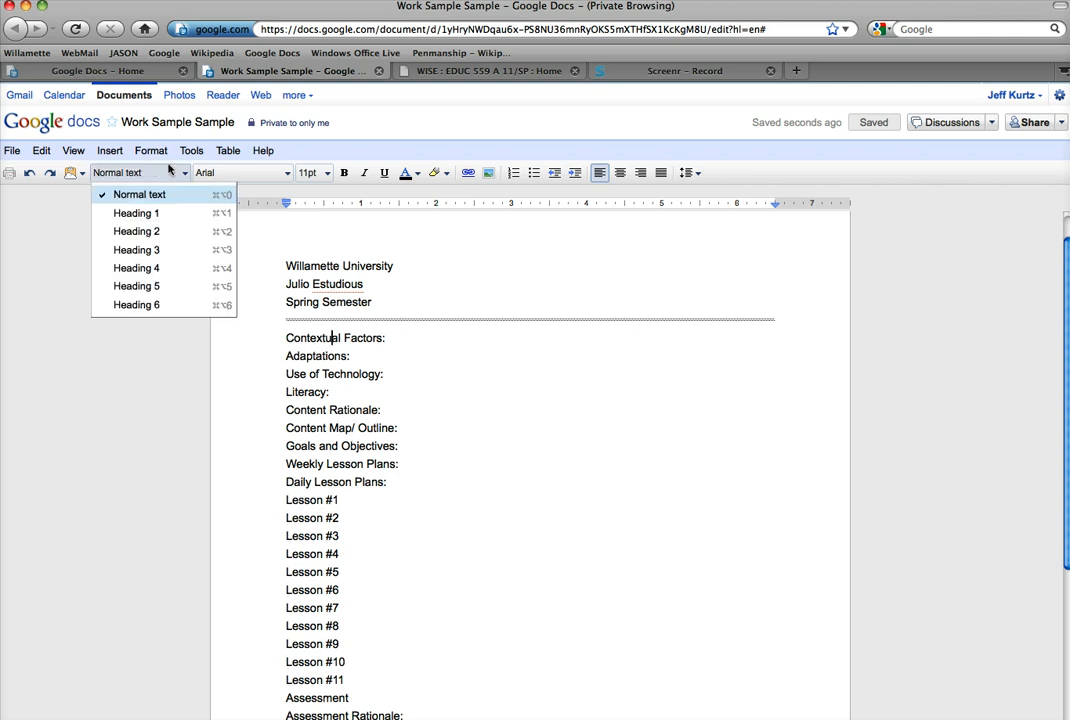
mouse_move(140, 194)
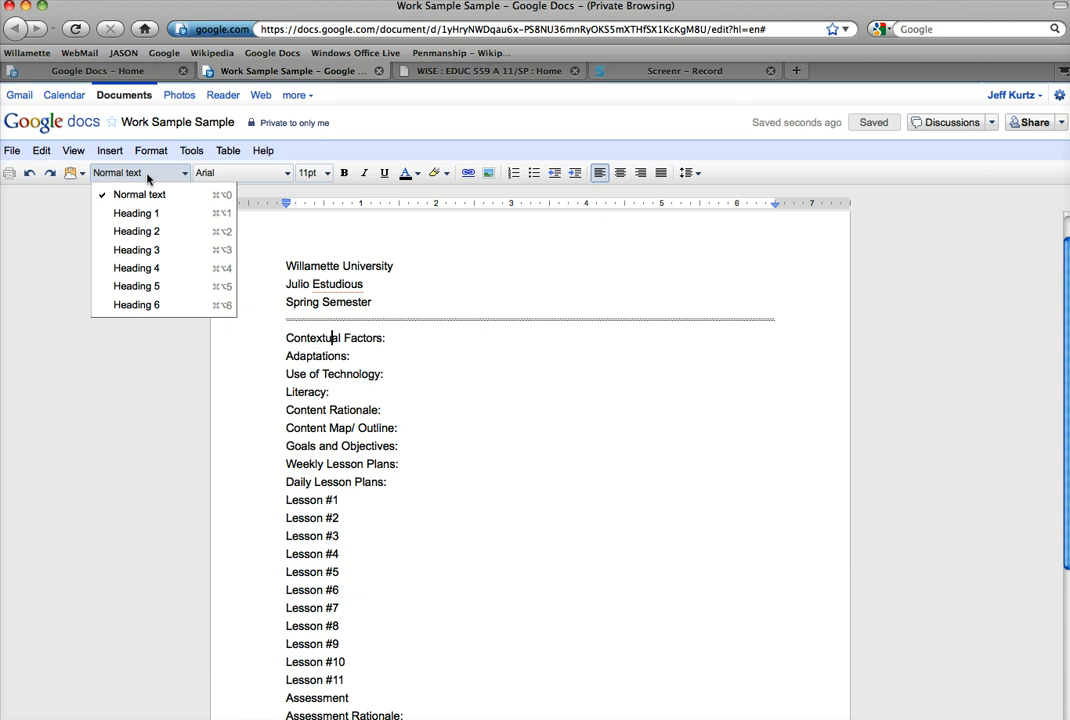
mouse_move(150, 194)
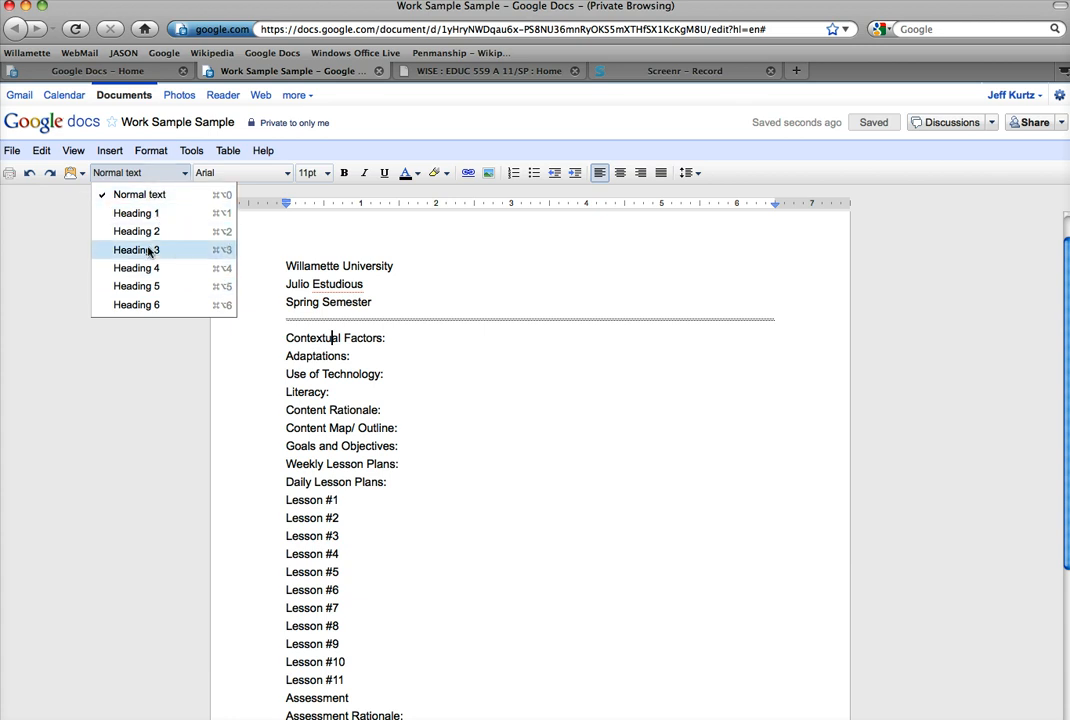
mouse_move(134, 304)
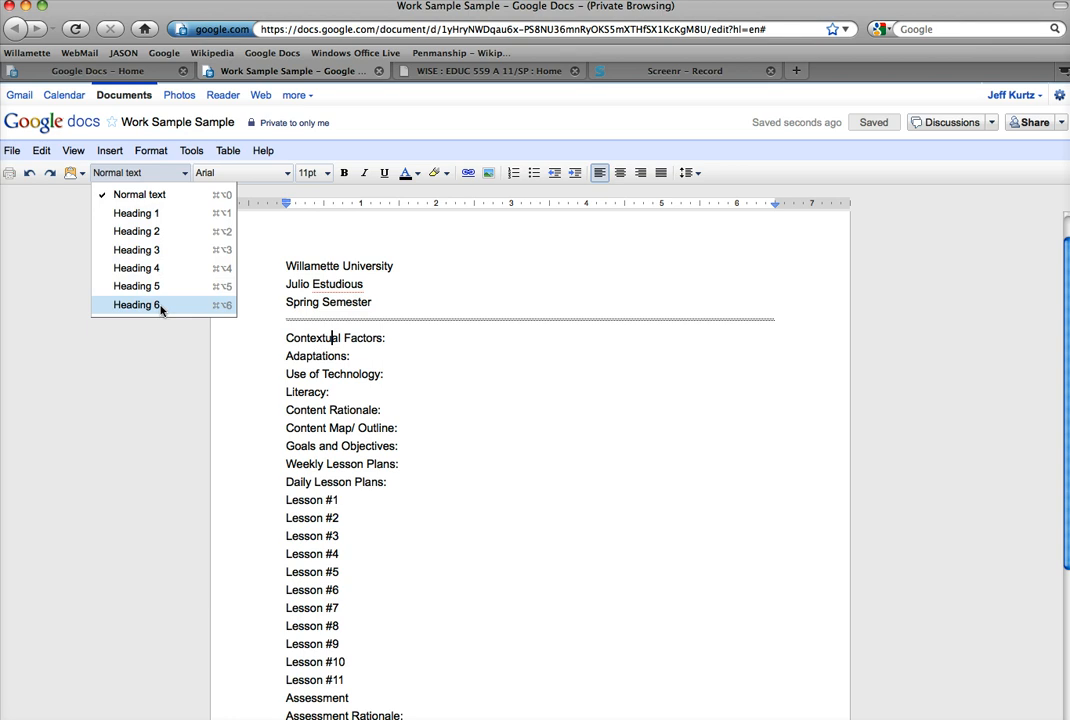
mouse_move(134, 212)
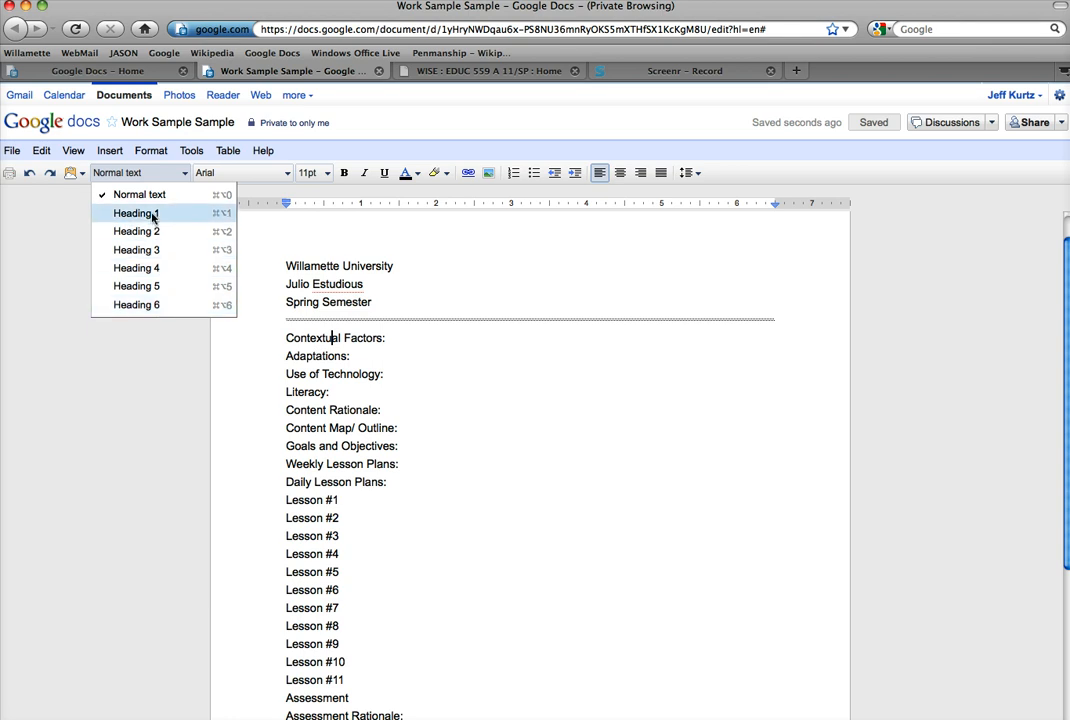
mouse_move(136, 232)
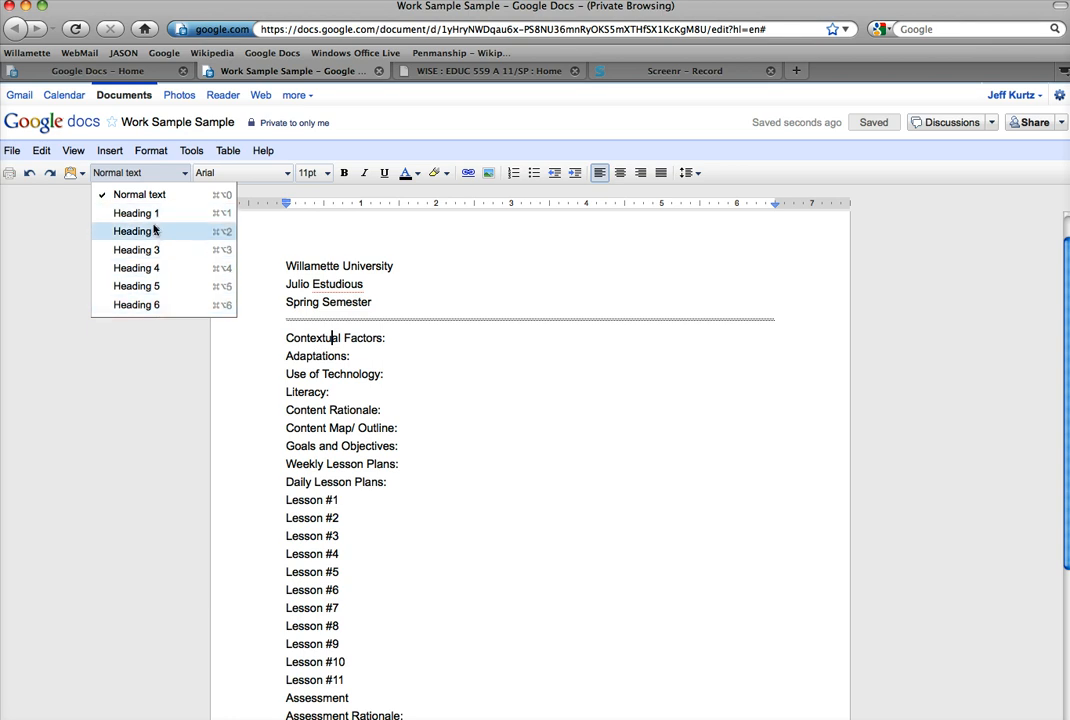
mouse_move(134, 212)
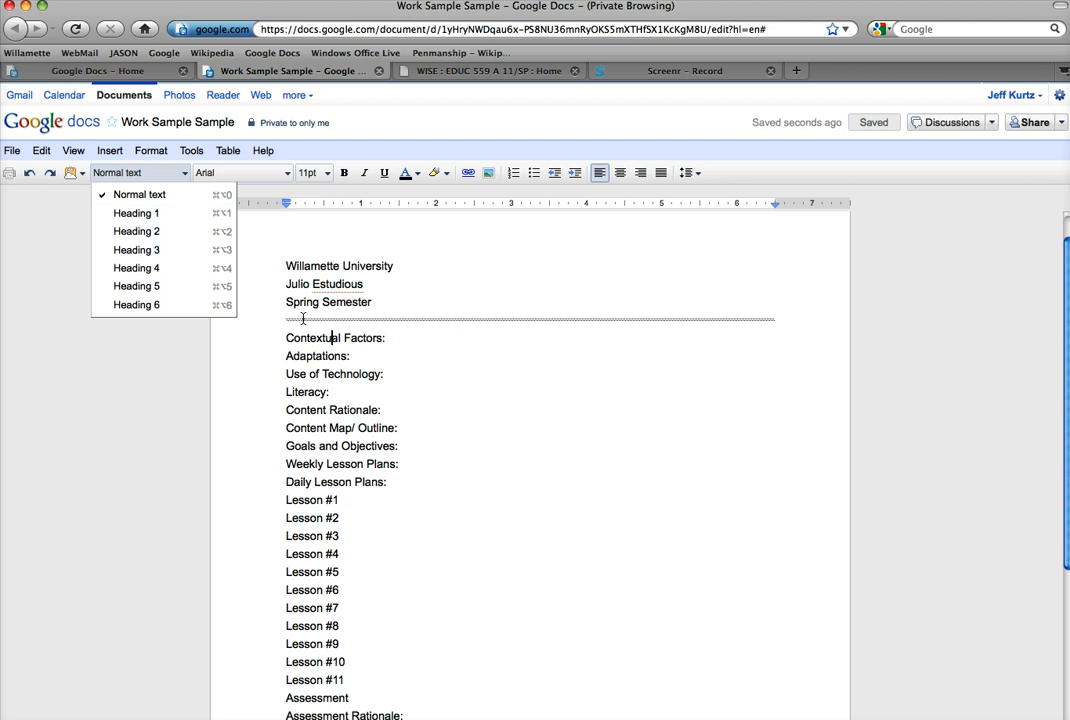
mouse_move(136, 212)
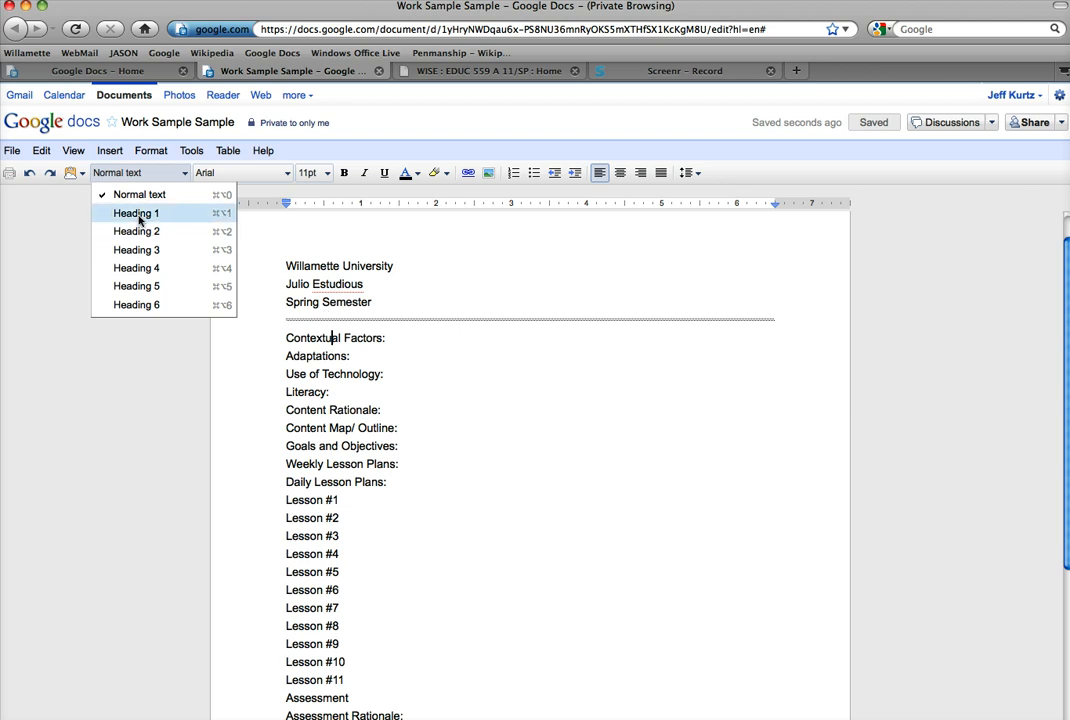
left_click(136, 212)
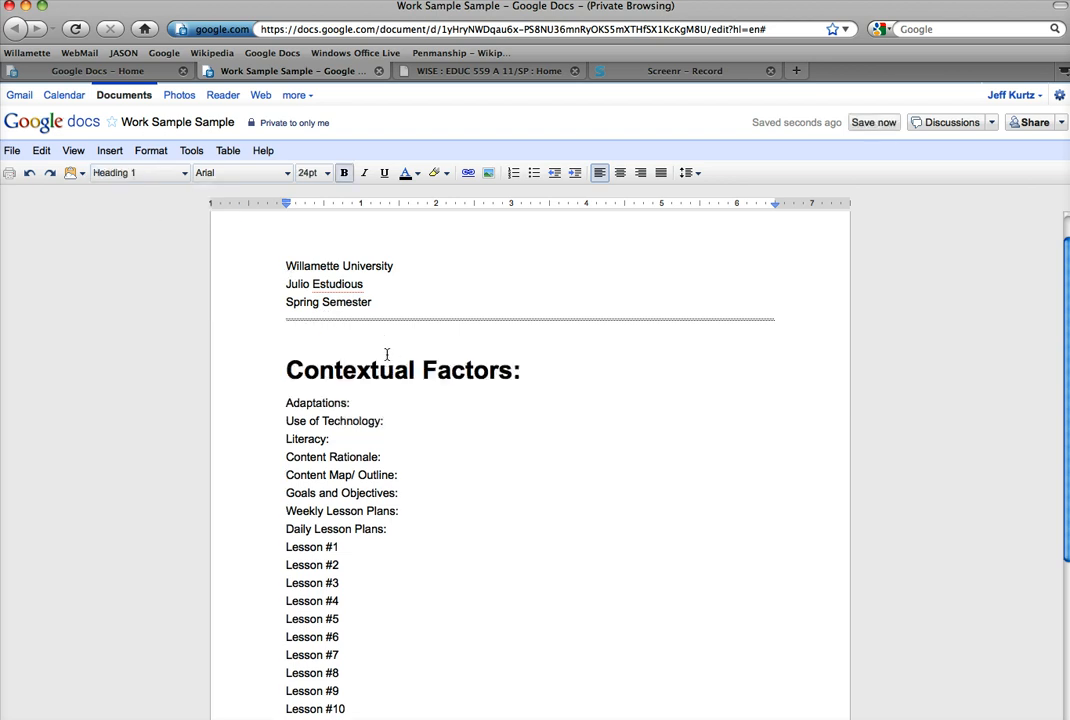
left_click(138, 172)
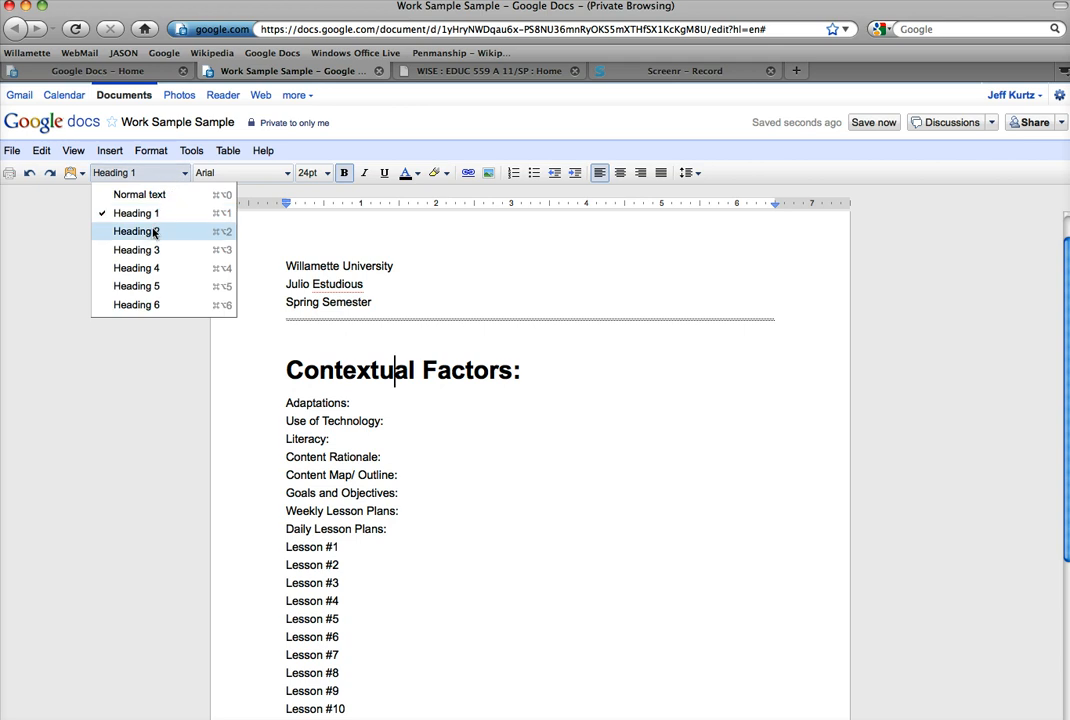
left_click(134, 232)
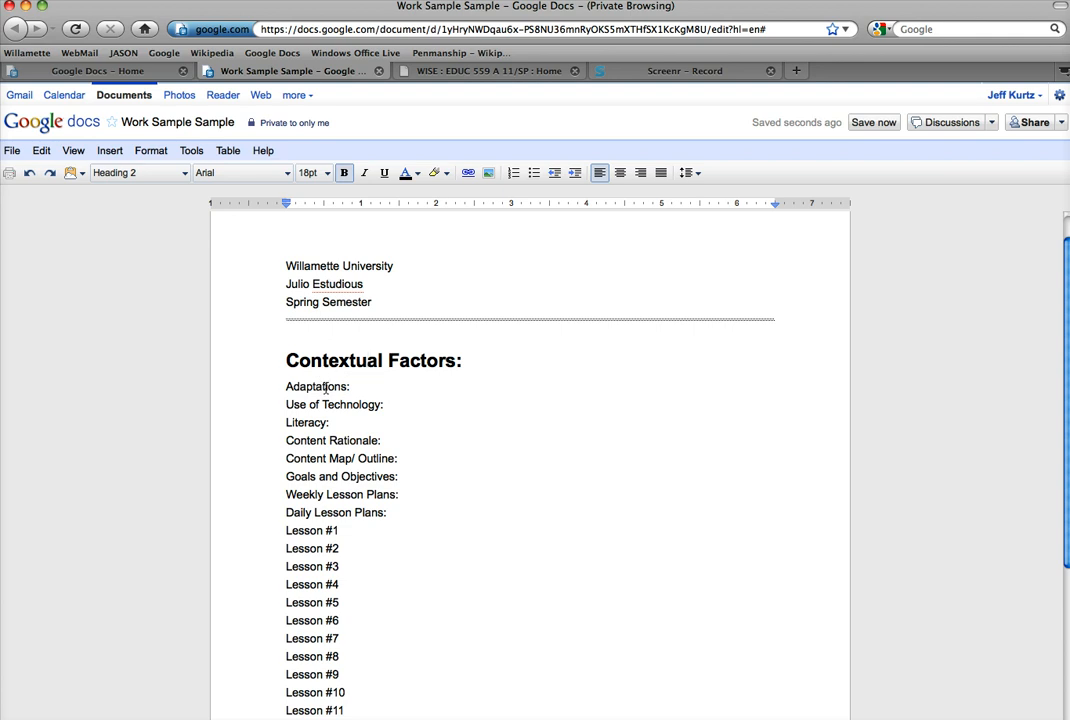
left_click(370, 360)
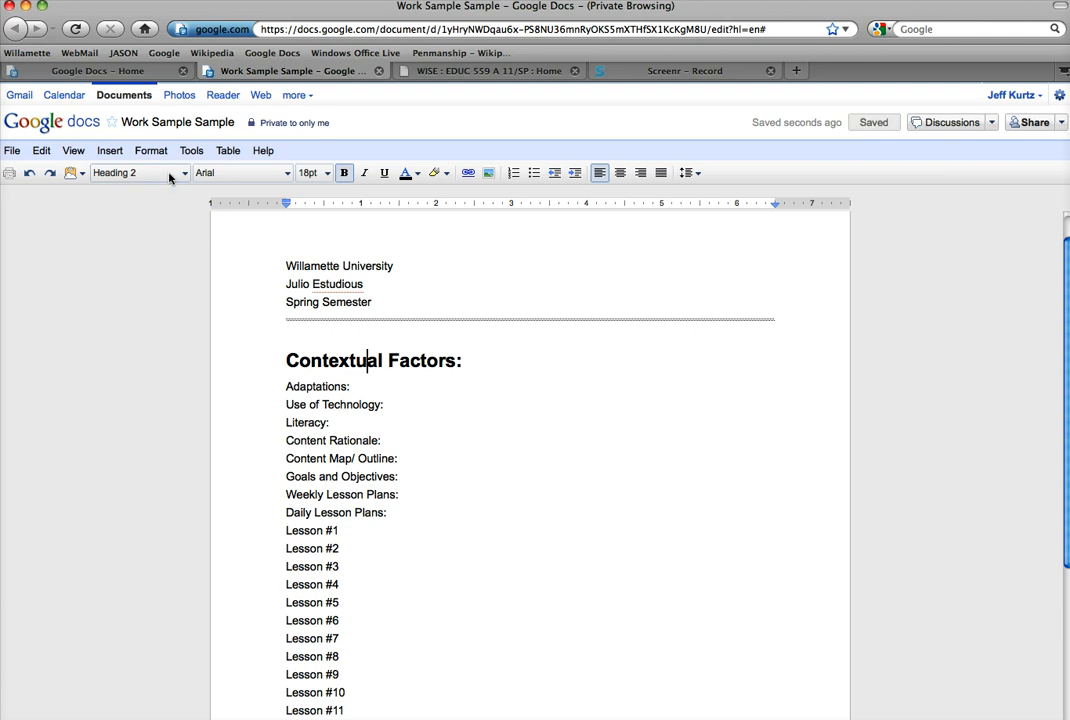
mouse_move(168, 192)
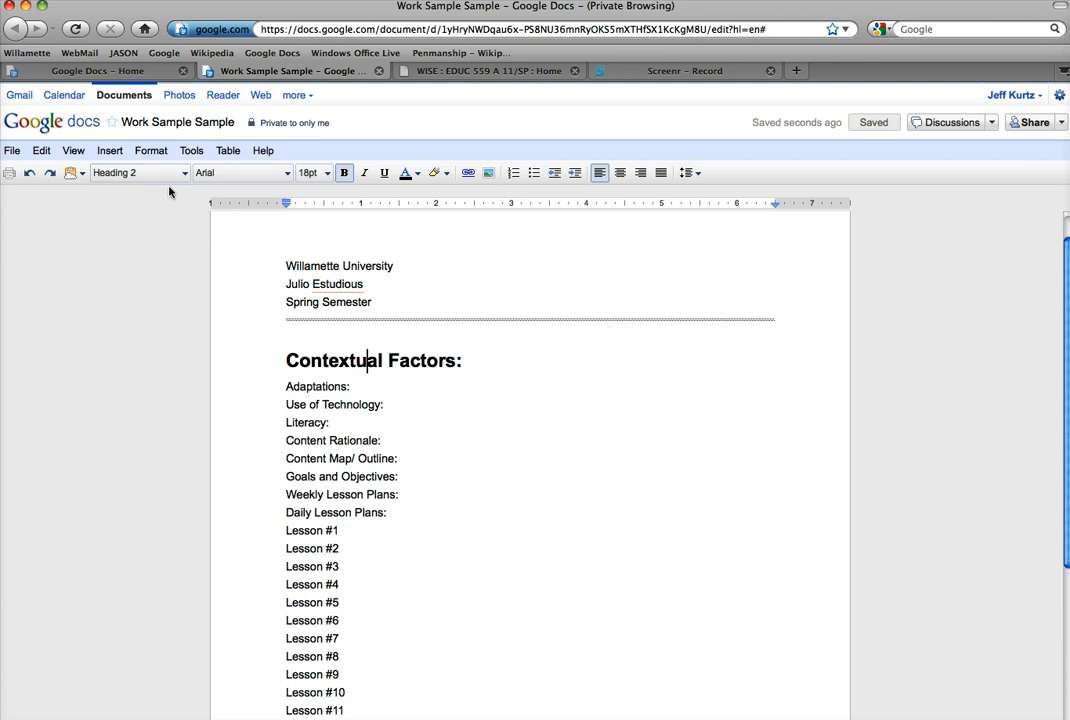
left_click(138, 172)
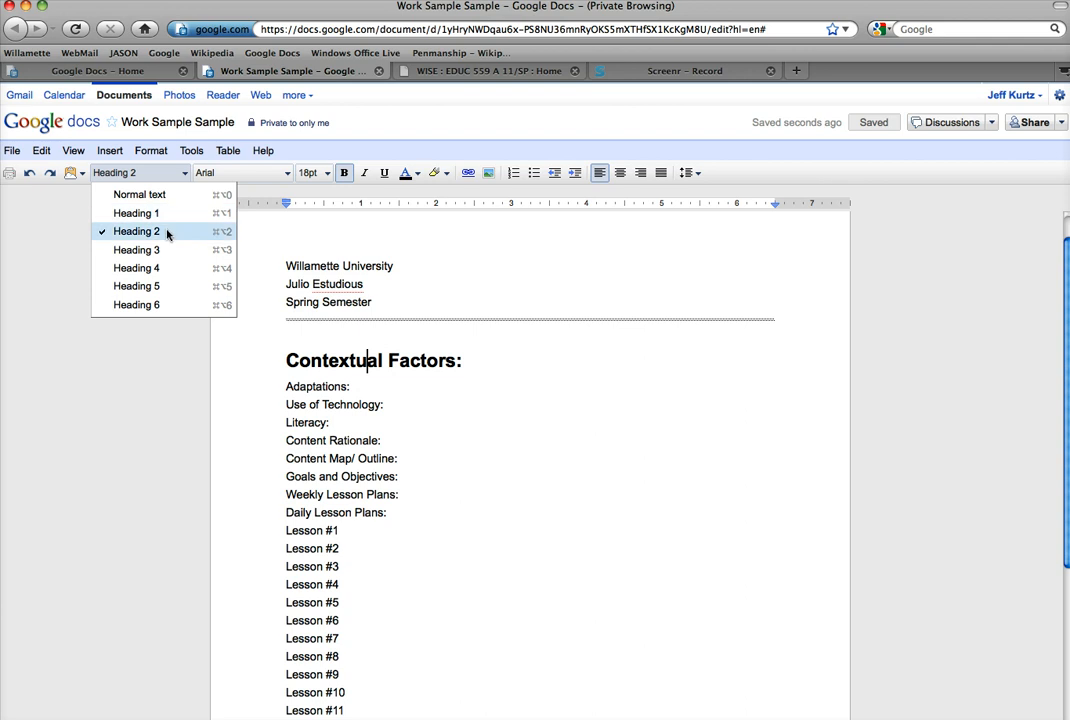
mouse_move(136, 248)
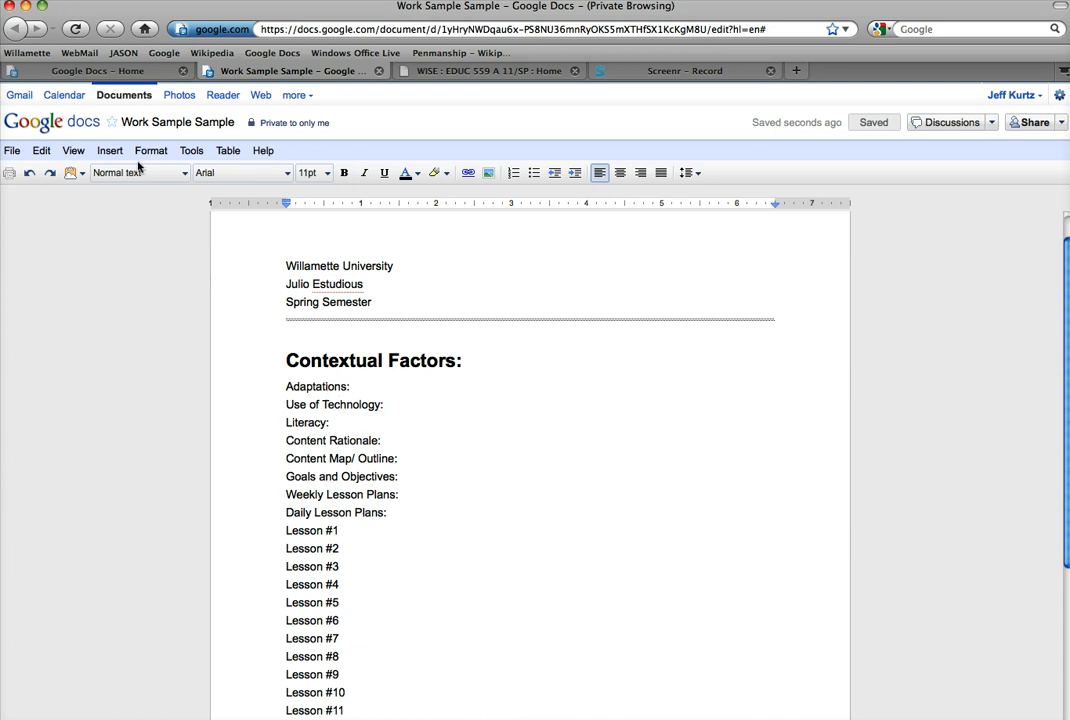
- Make Adaptations, Use of Technology and Literacy Heading 3 subheadings
left_click(138, 172)
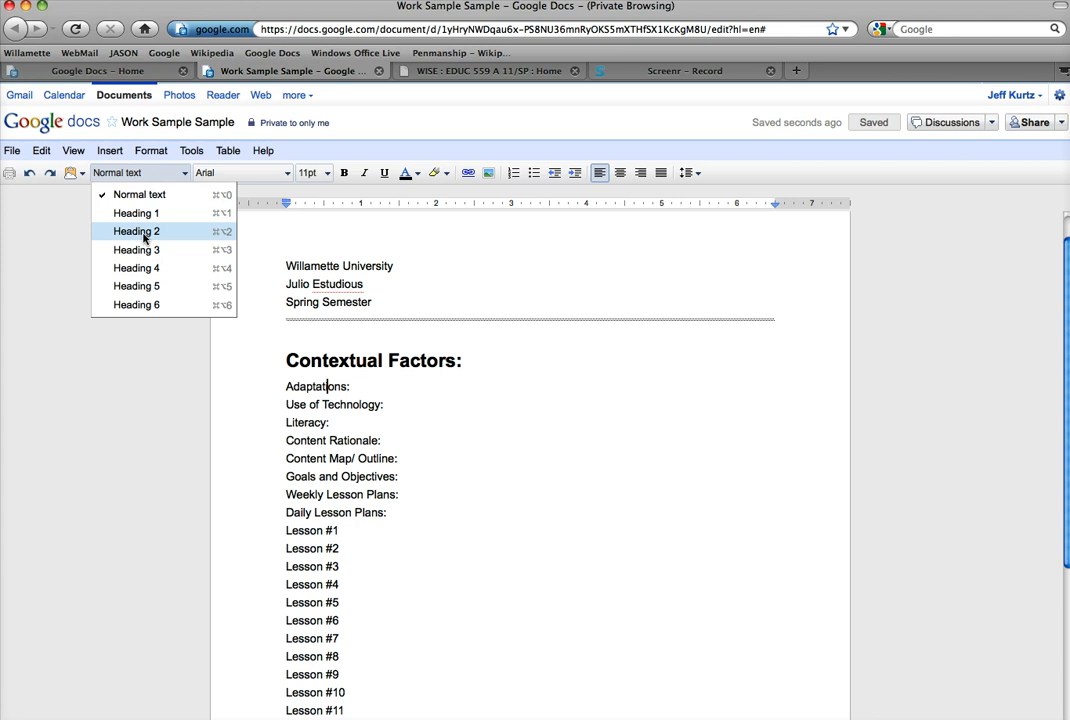
left_click(134, 232)
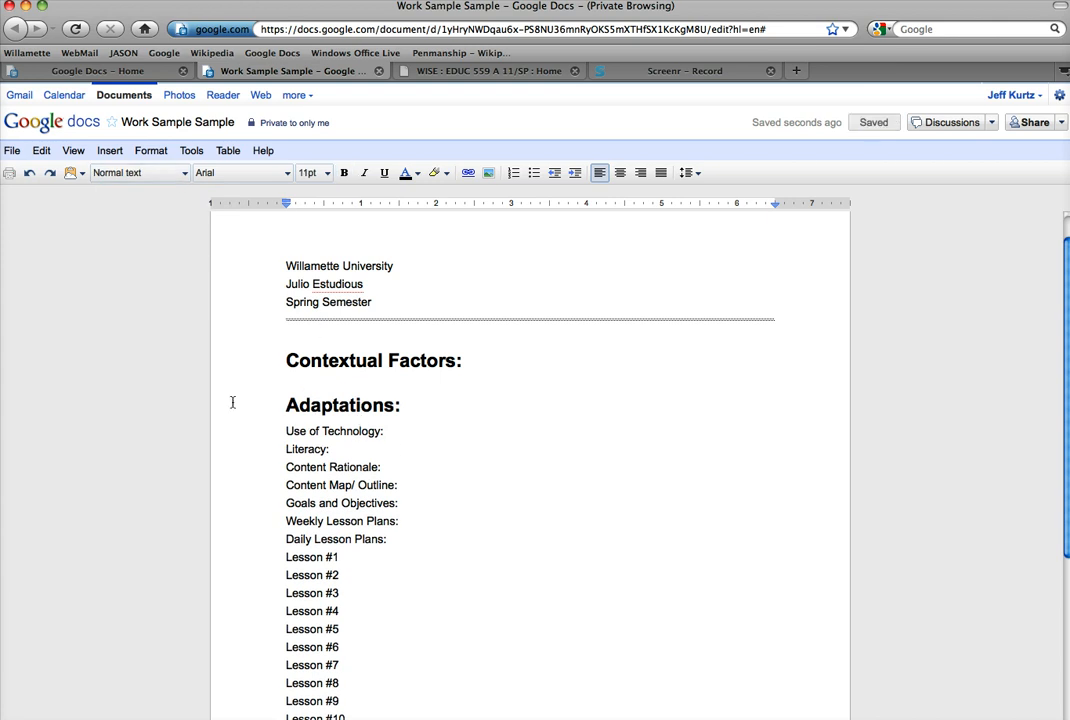
left_click(138, 172)
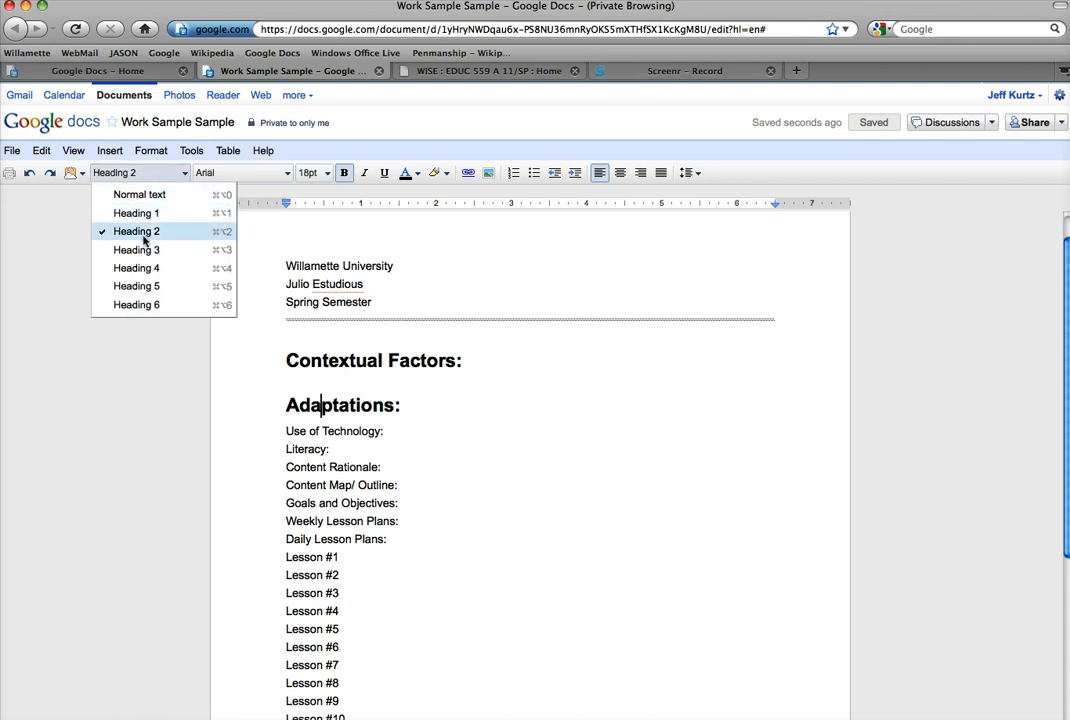
mouse_move(134, 248)
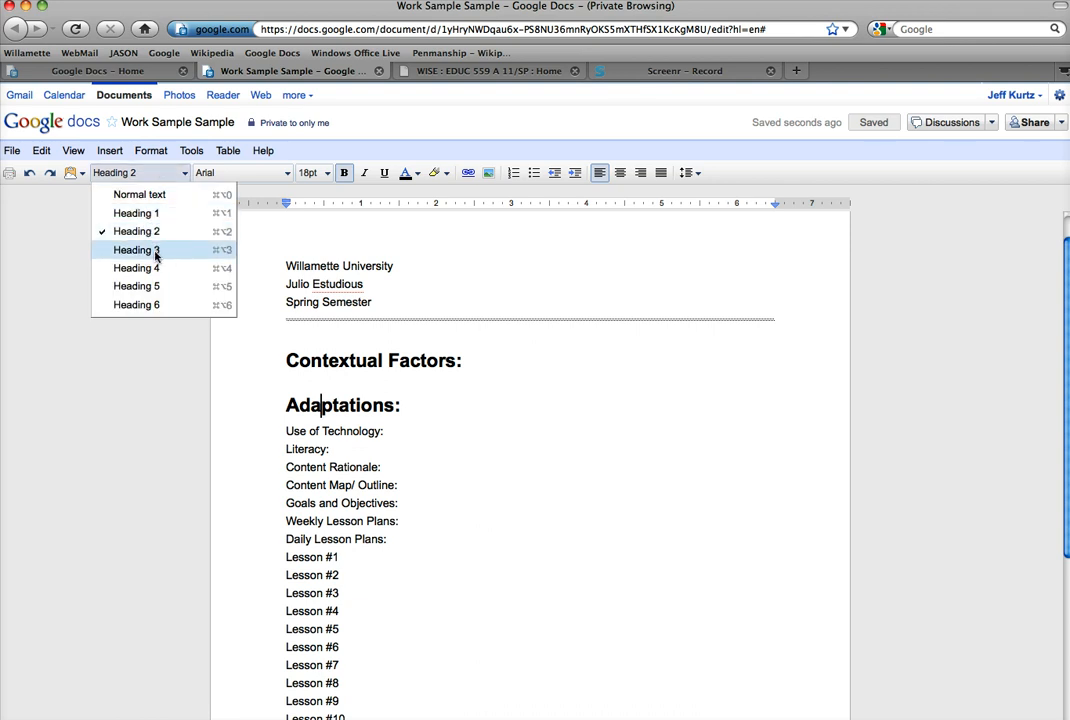
left_click(134, 248)
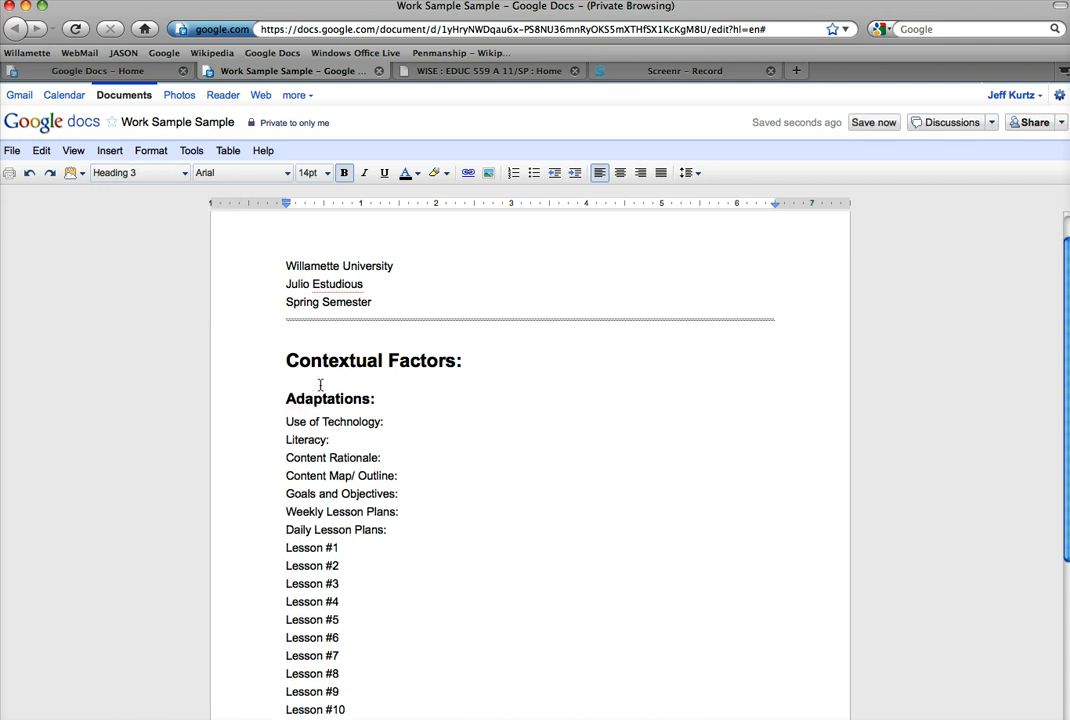
left_click(138, 172)
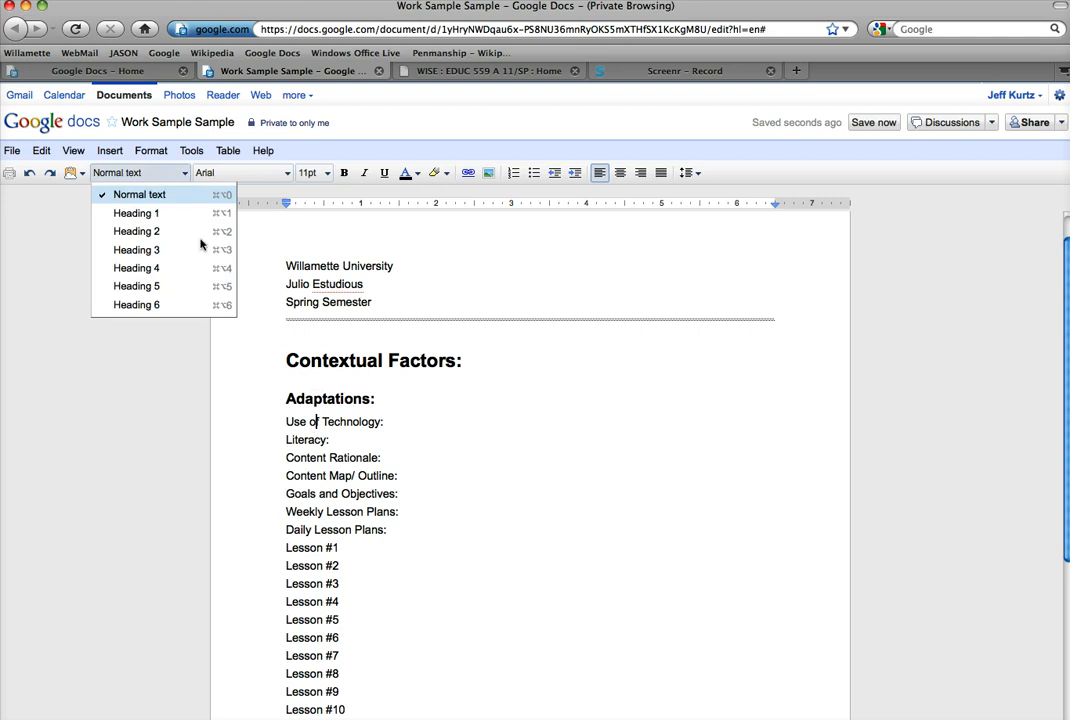
left_click(136, 248)
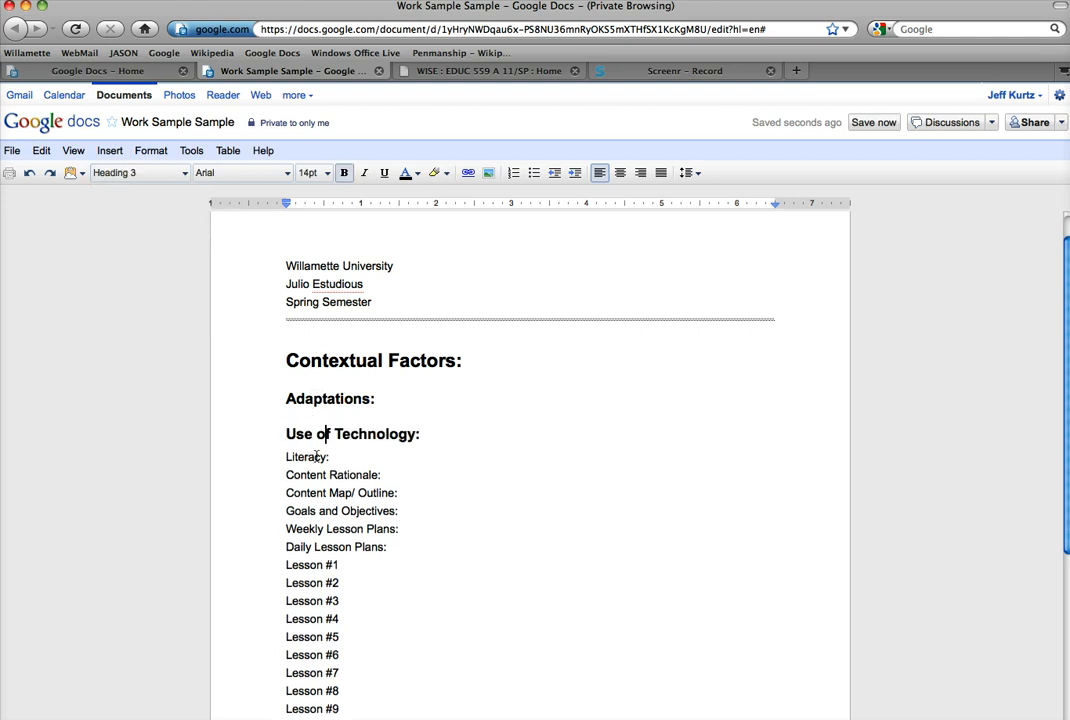
left_click(136, 172)
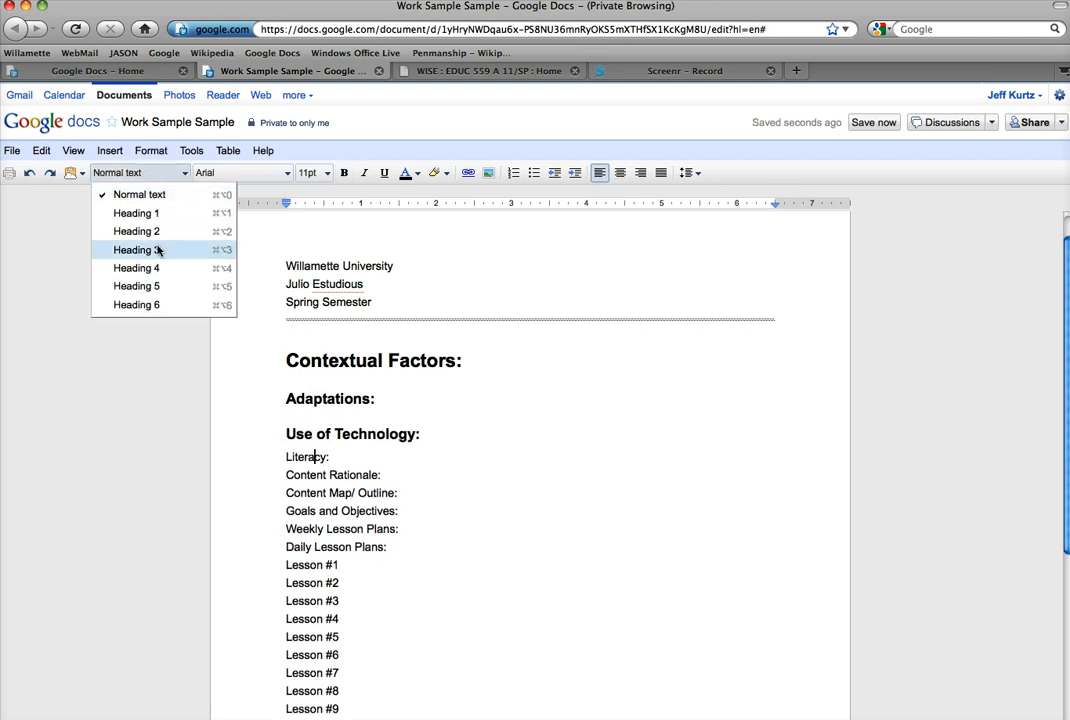
left_click(134, 248)
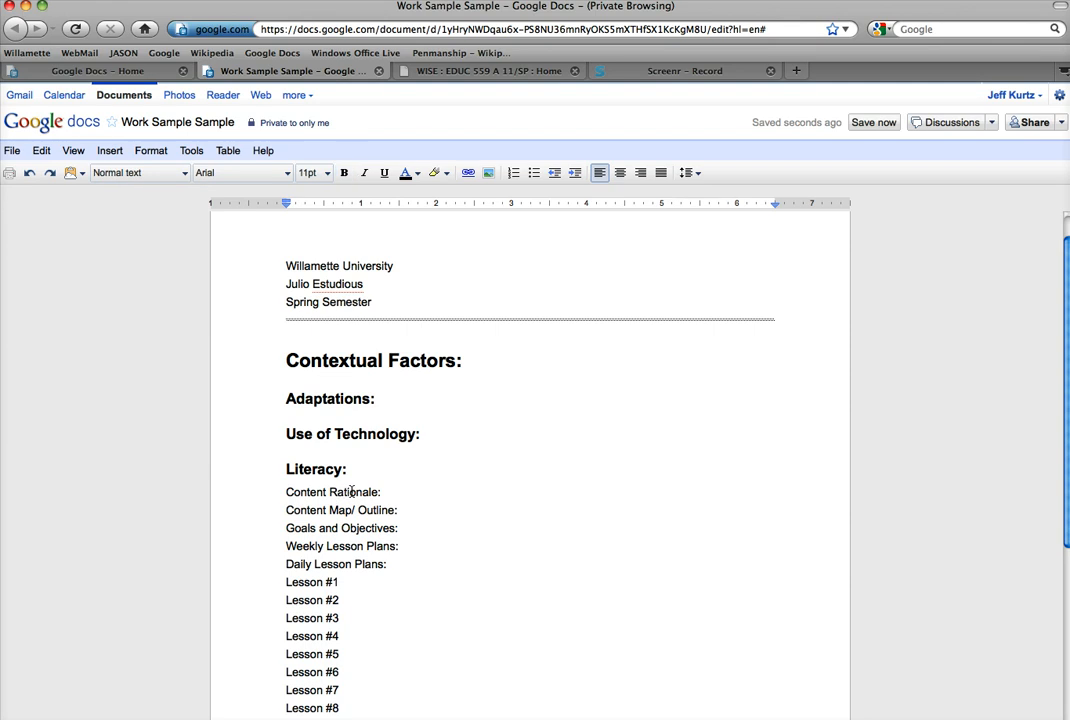
- Style Content Rationale as a Heading 2 section title
left_click(136, 172)
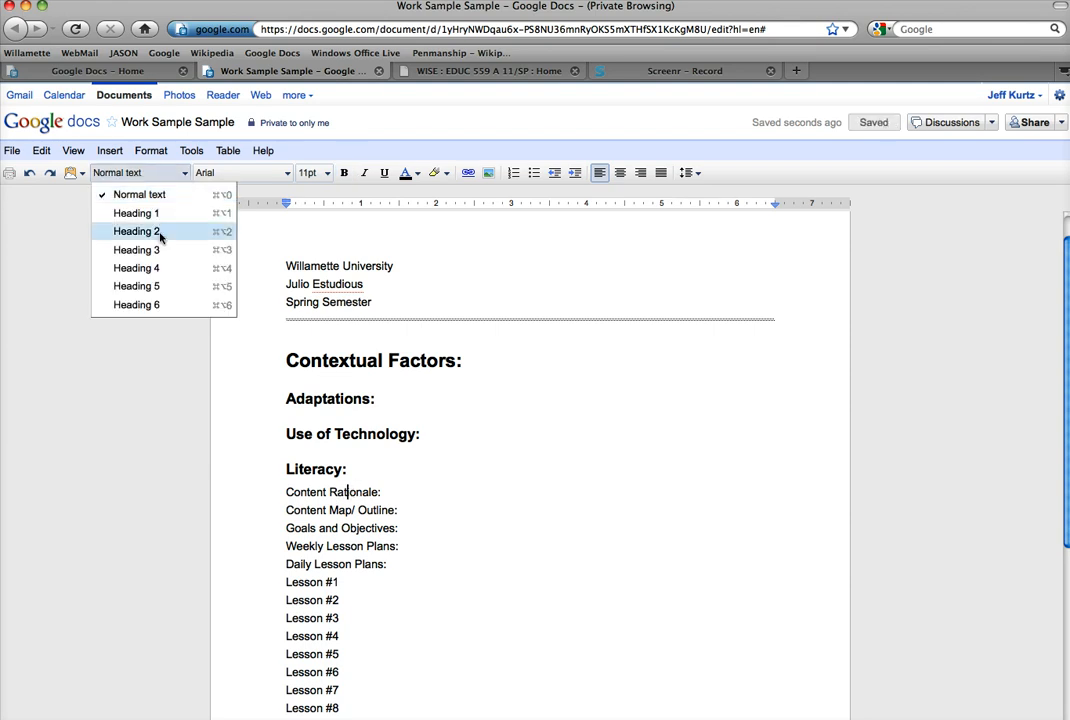
left_click(134, 232)
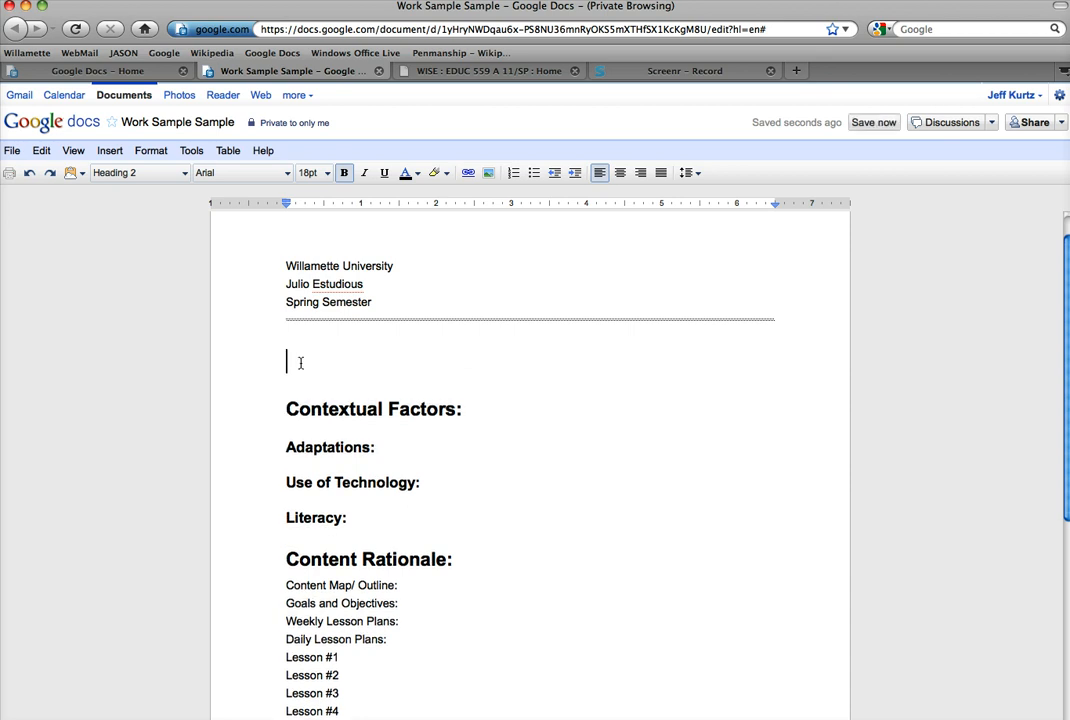
- Insert a table of contents listing Contextual Factors, its three subheadings and Content Rationale
left_click(108, 150)
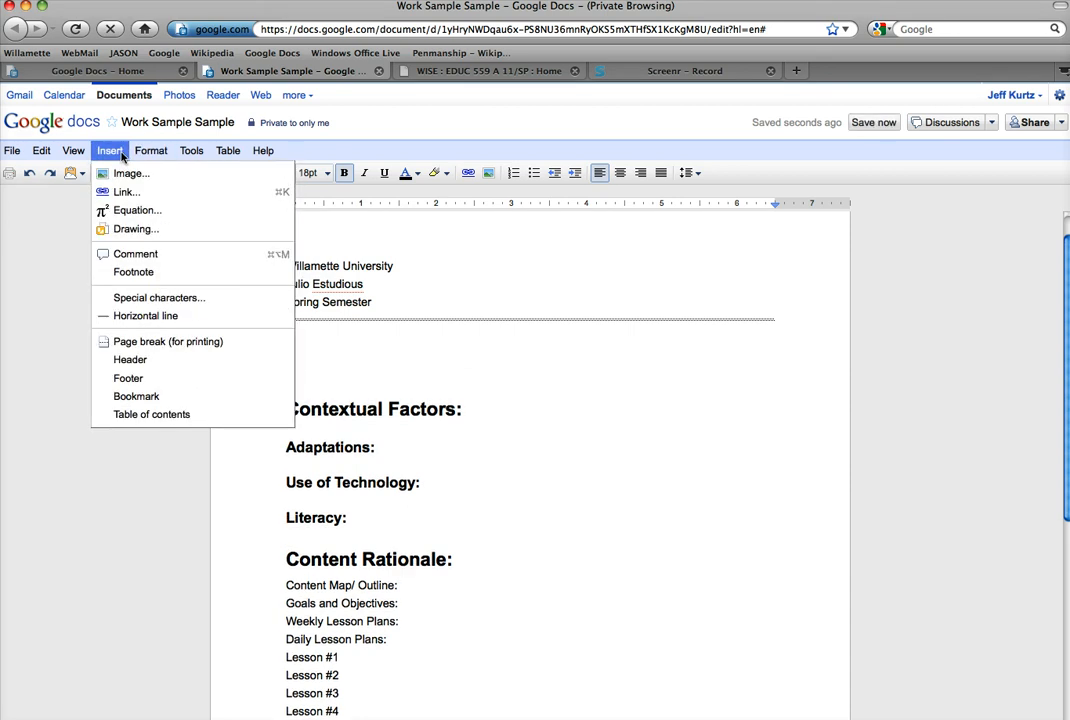
mouse_move(152, 414)
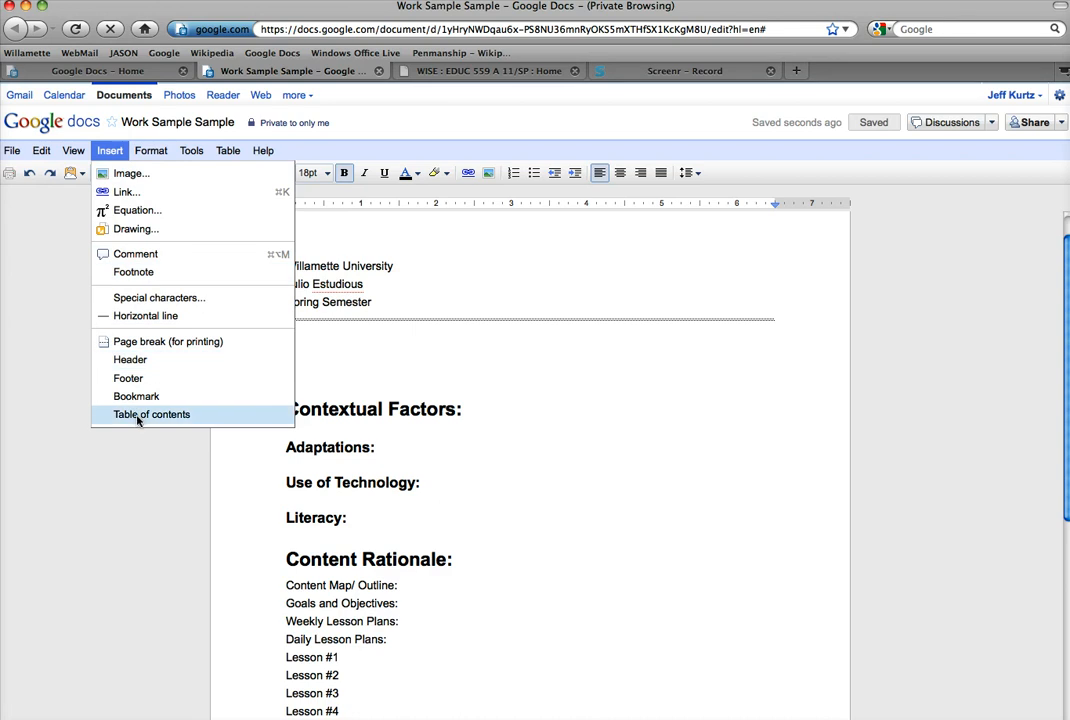
left_click(152, 414)
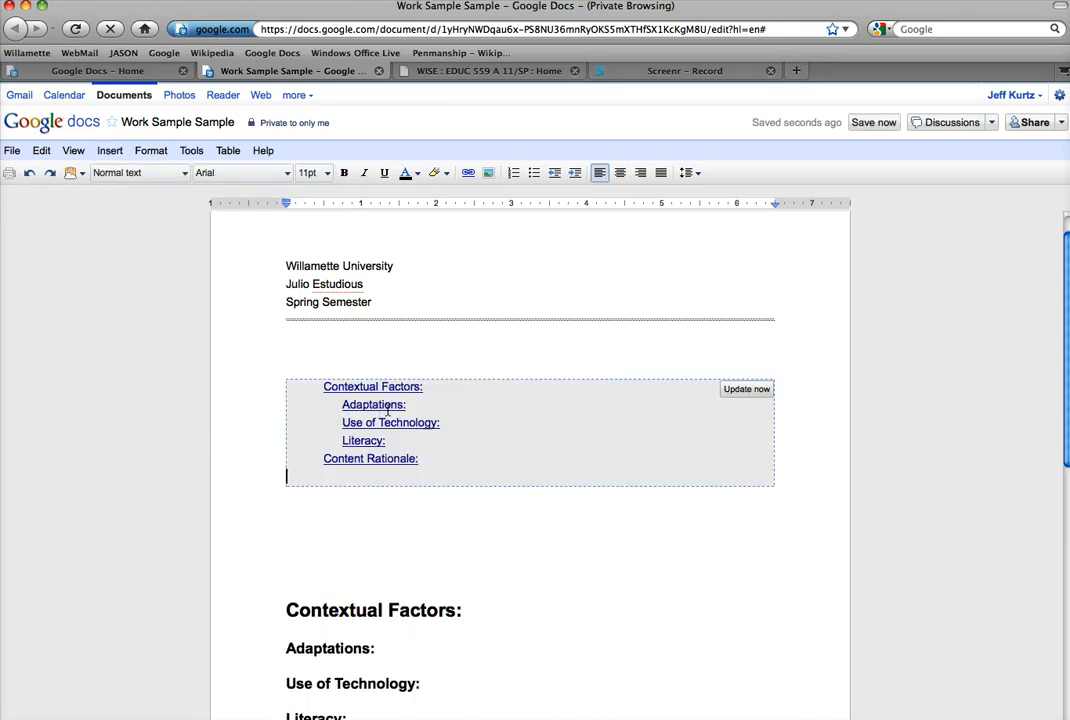
scroll("down", 3)
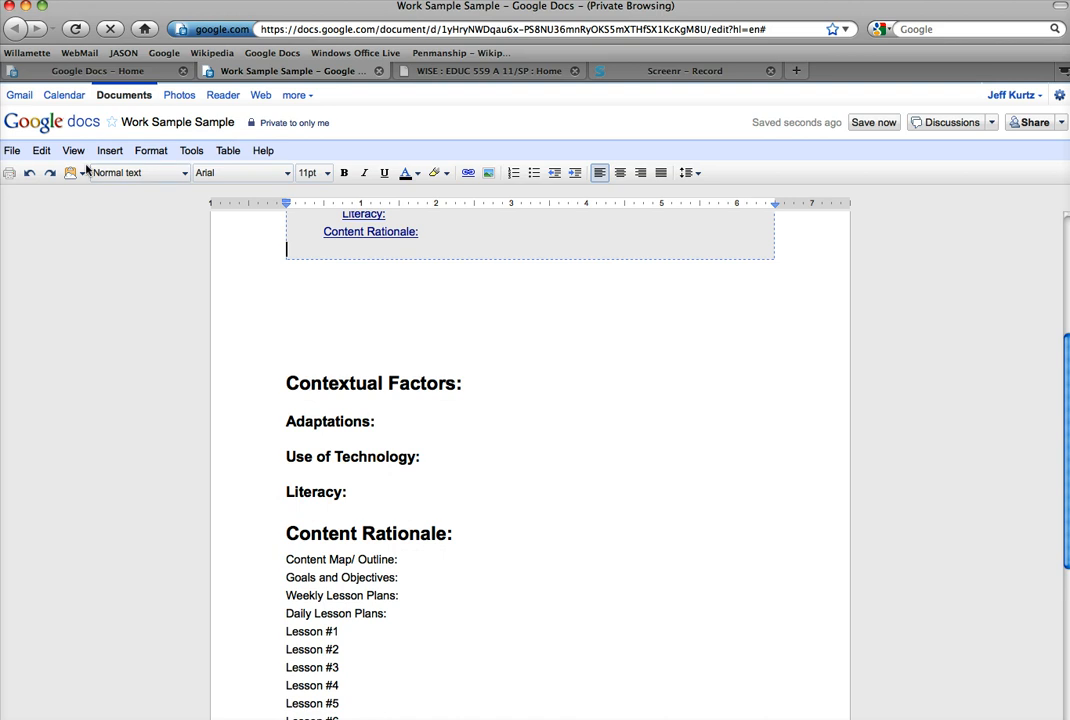
left_click(138, 172)
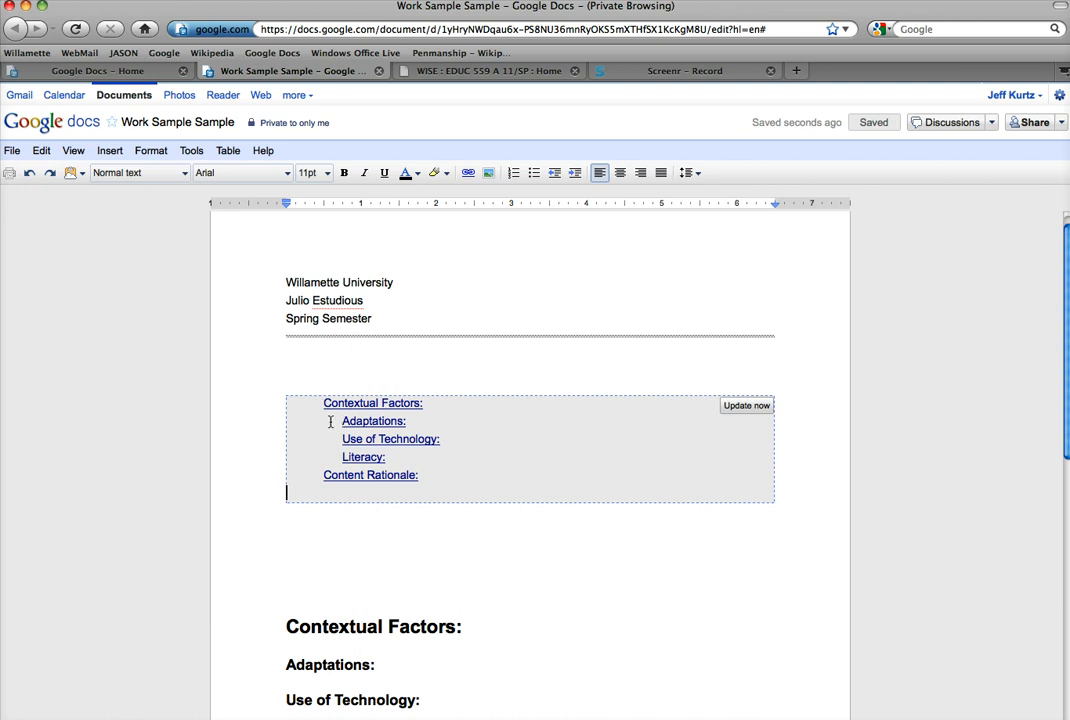
mouse_move(364, 436)
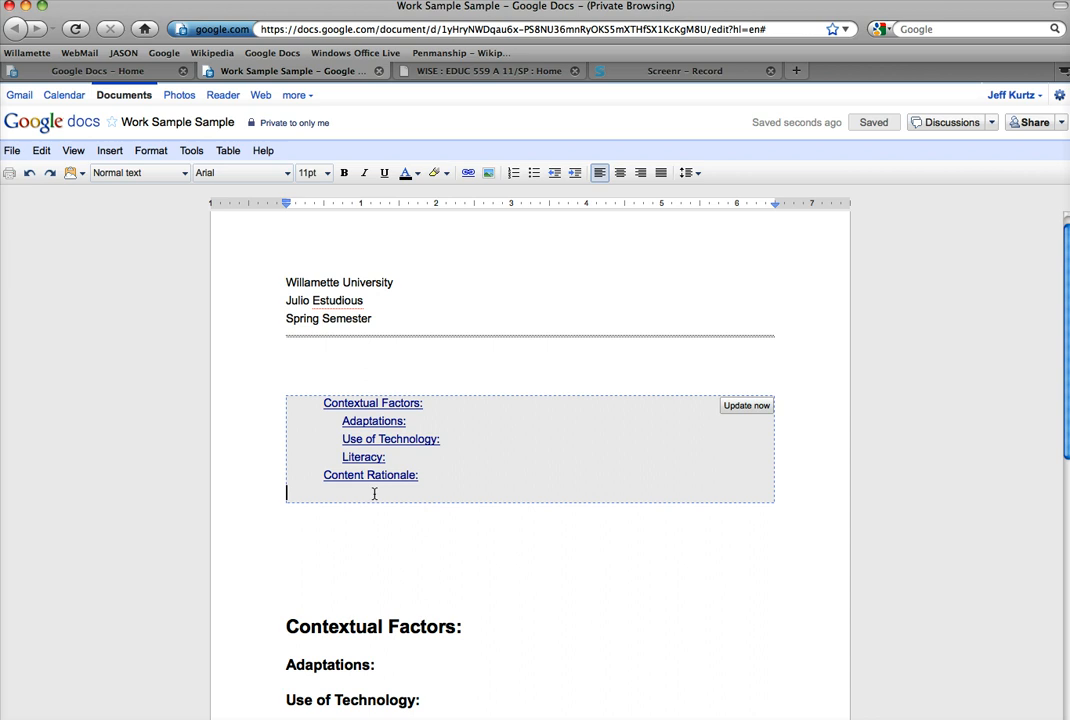
mouse_move(374, 420)
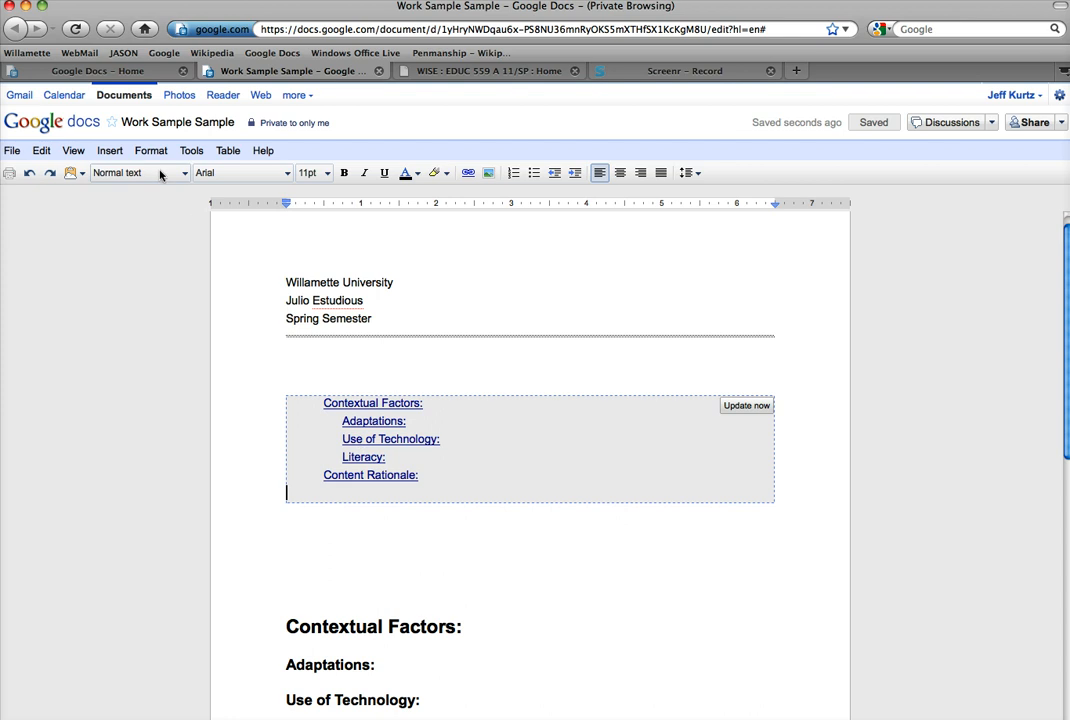
mouse_move(160, 180)
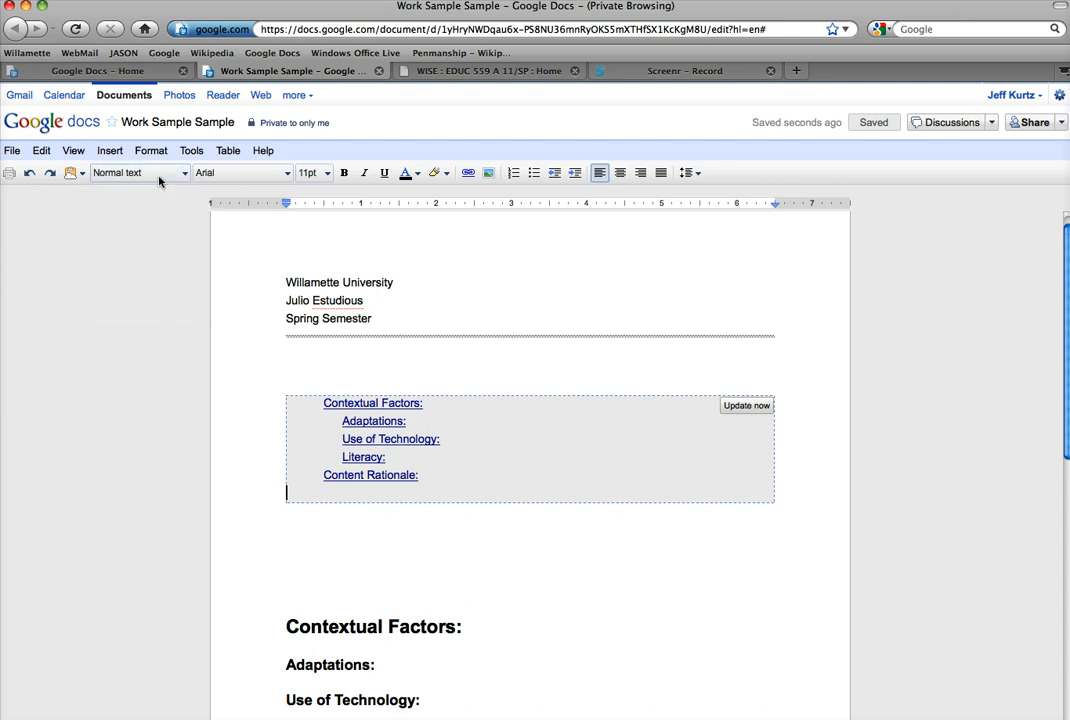
- Style Daily Lesson Plans as a lower-level heading under Content Rationale
scroll("down", 3)
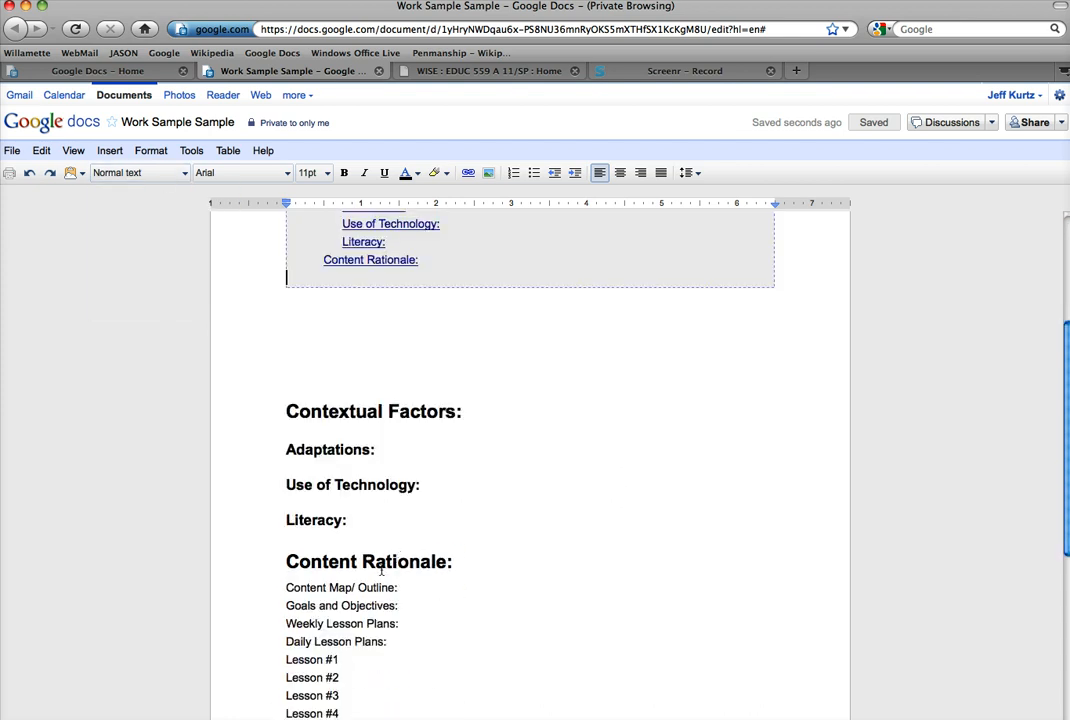
scroll("down", 3)
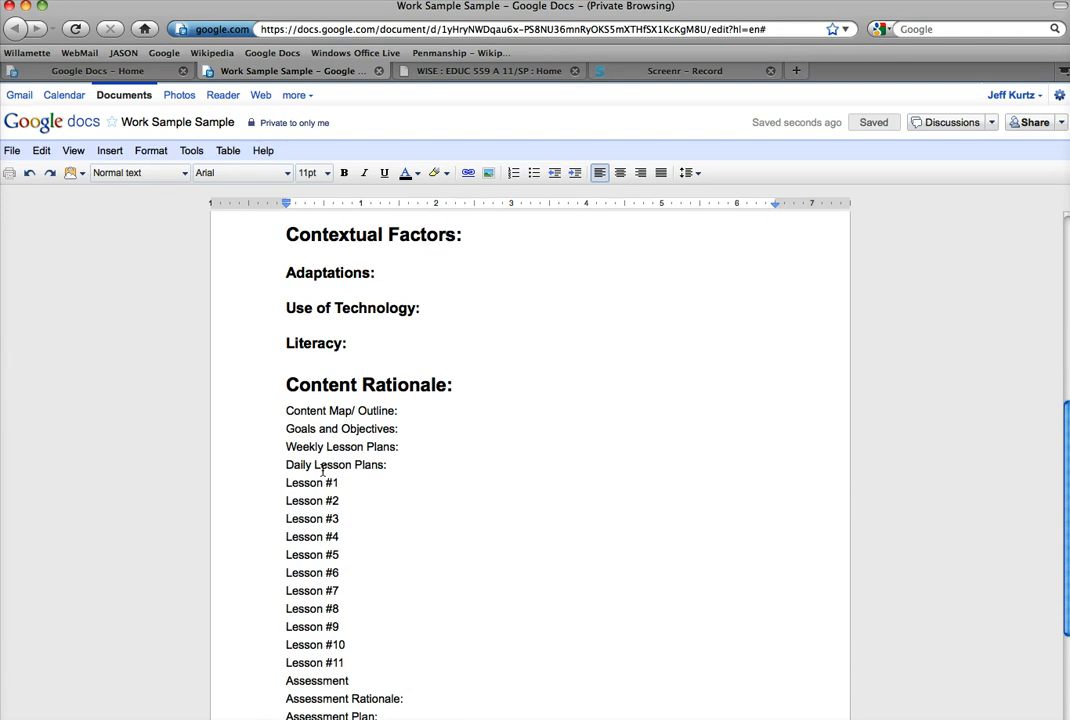
left_click(138, 172)
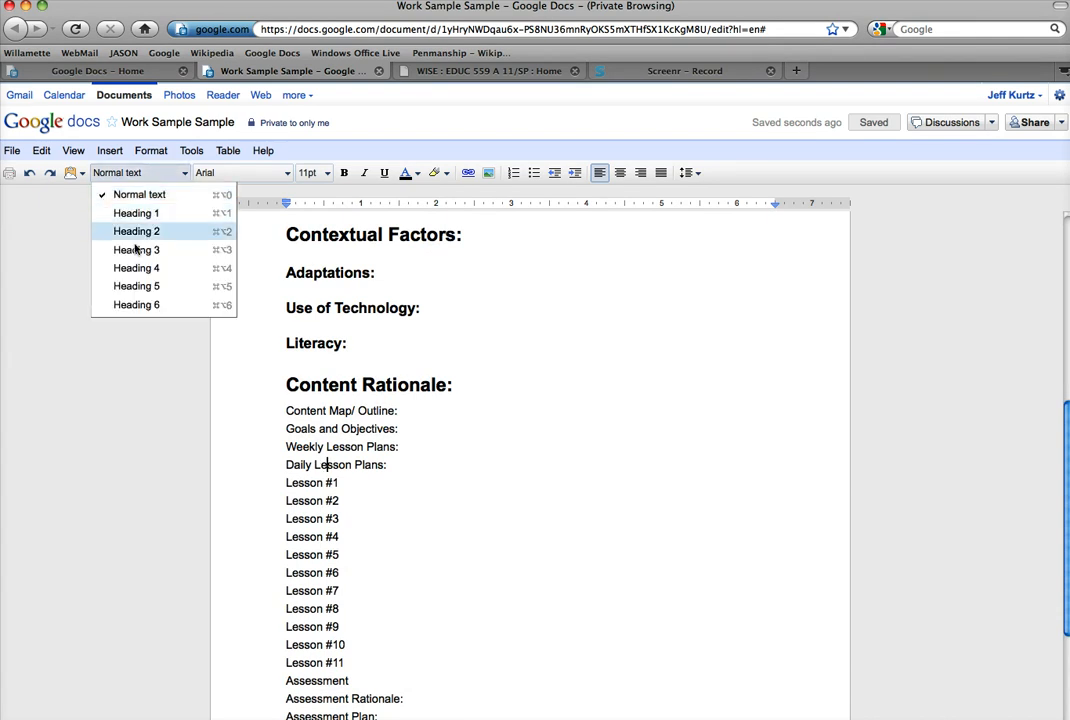
left_click(134, 248)
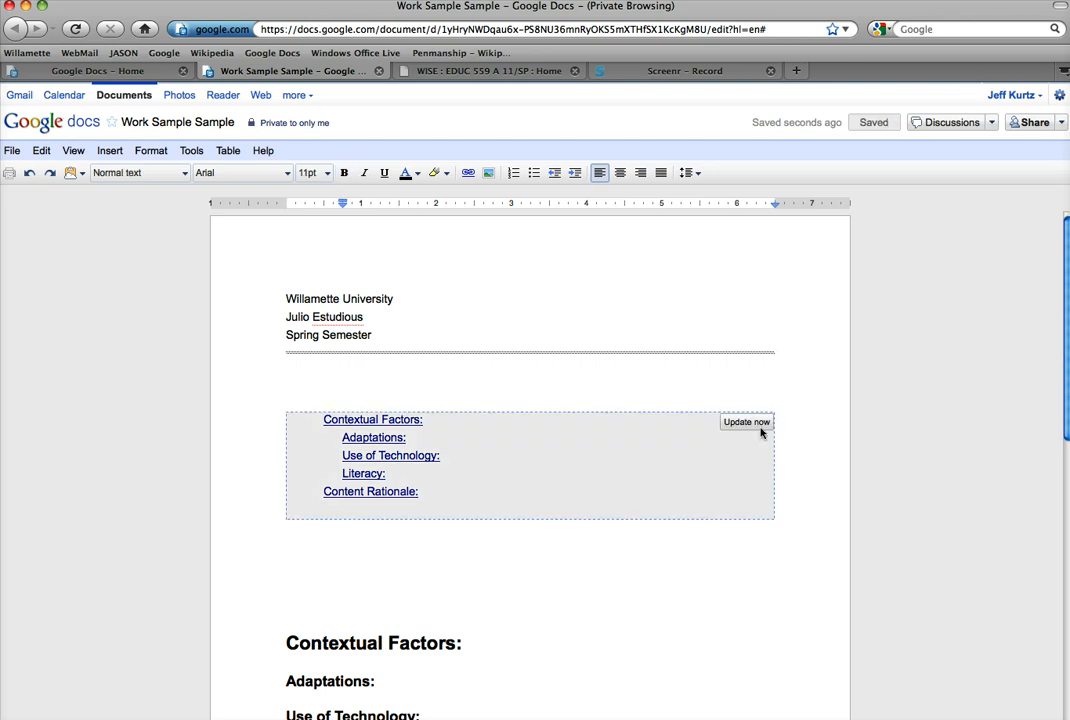
- Refresh the table of contents to include Daily Lesson Plans and Lessons #1-#3, keeping Content Rationale a level-2 heading
left_click(746, 420)
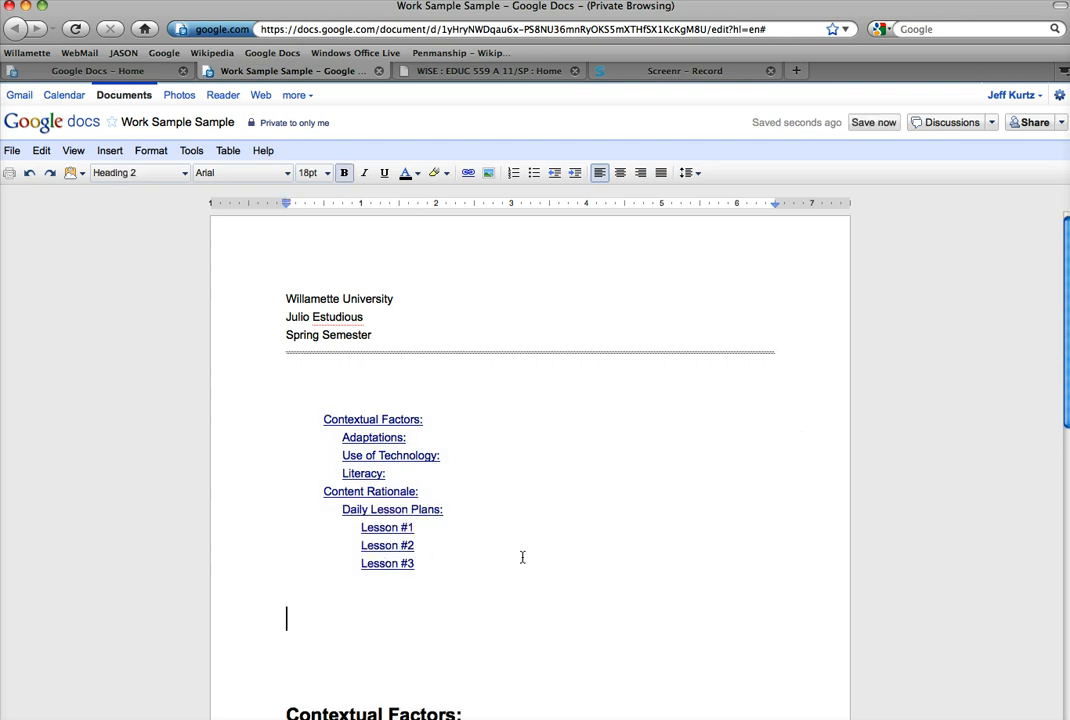
mouse_move(482, 536)
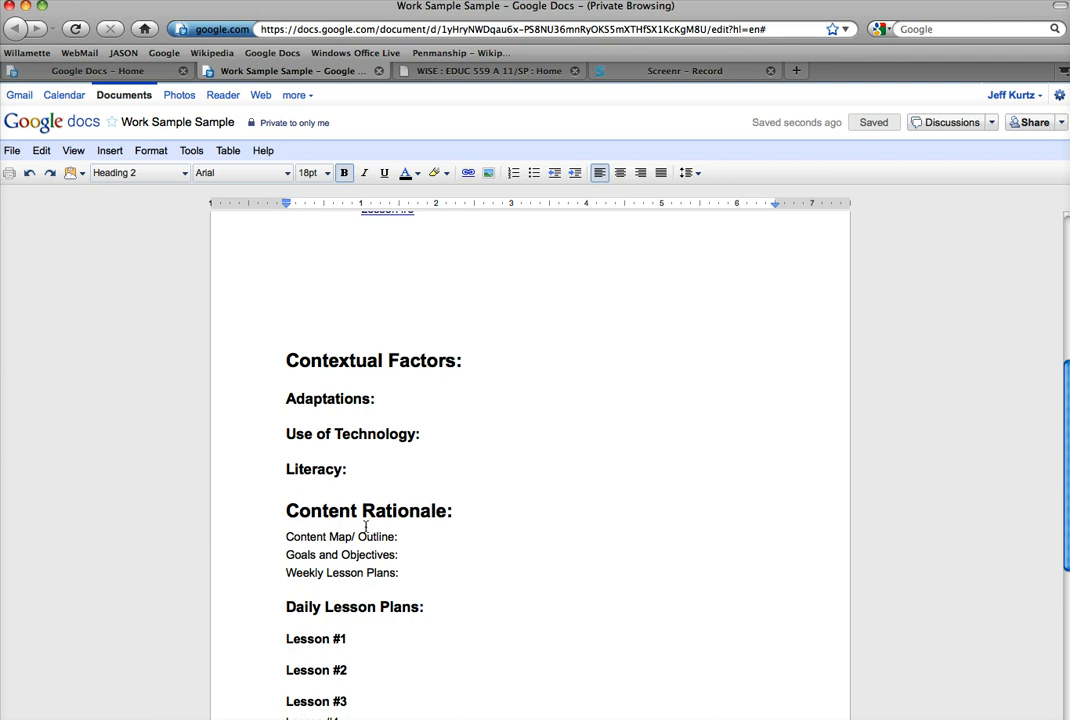
left_click(138, 172)
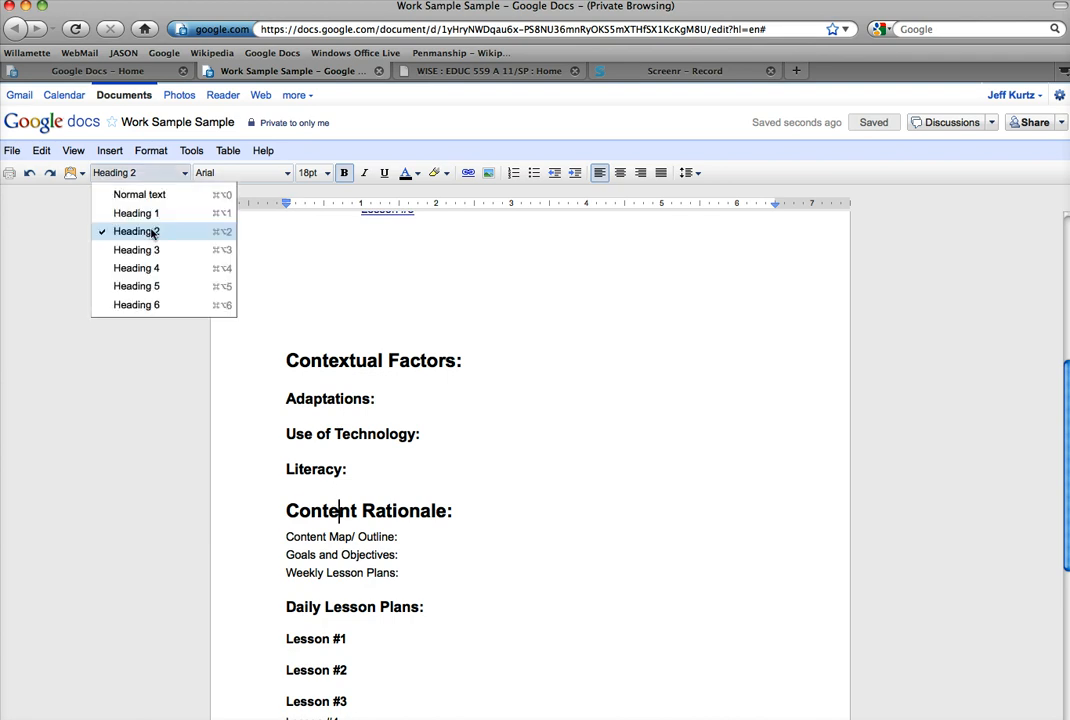
left_click(134, 248)
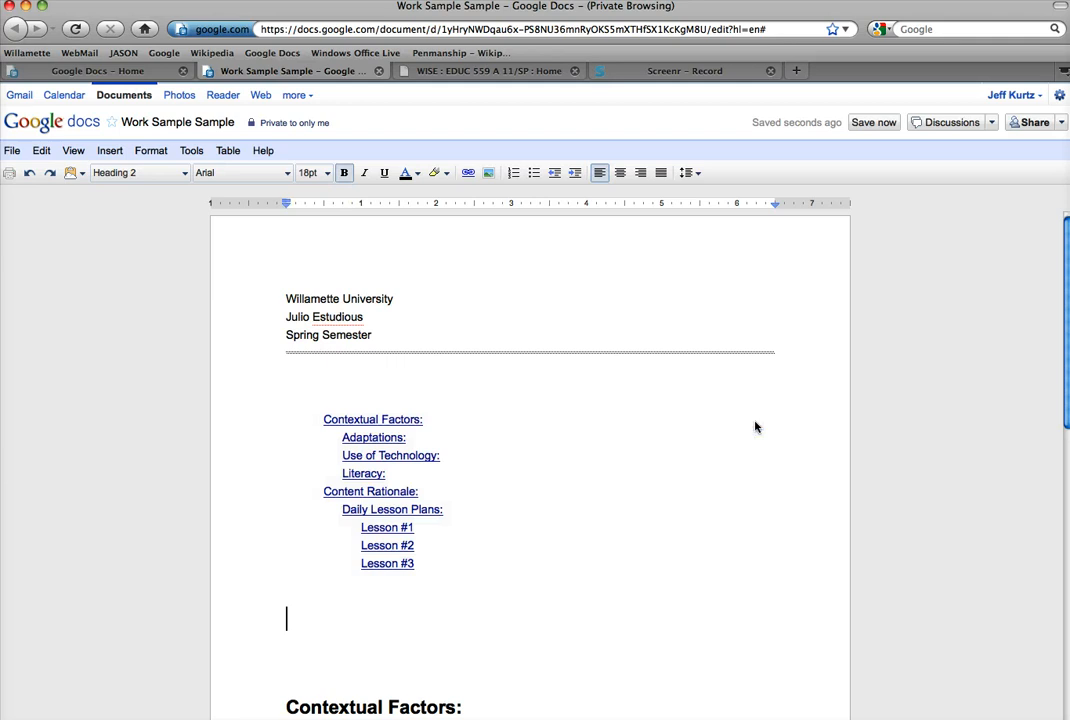
mouse_move(480, 510)
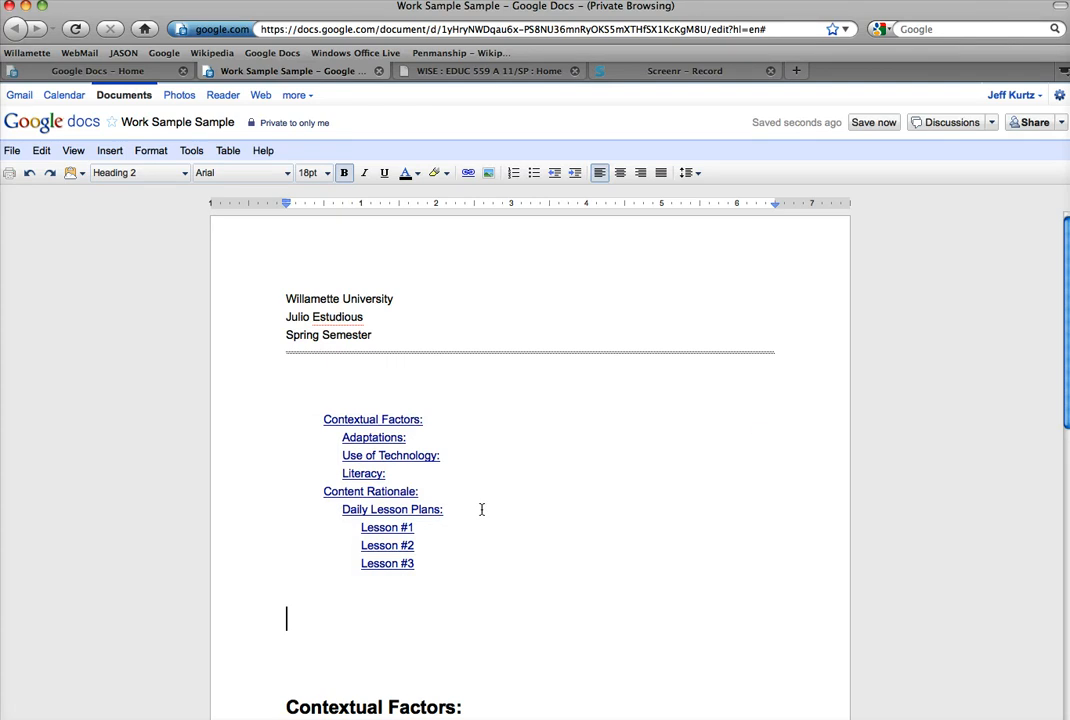